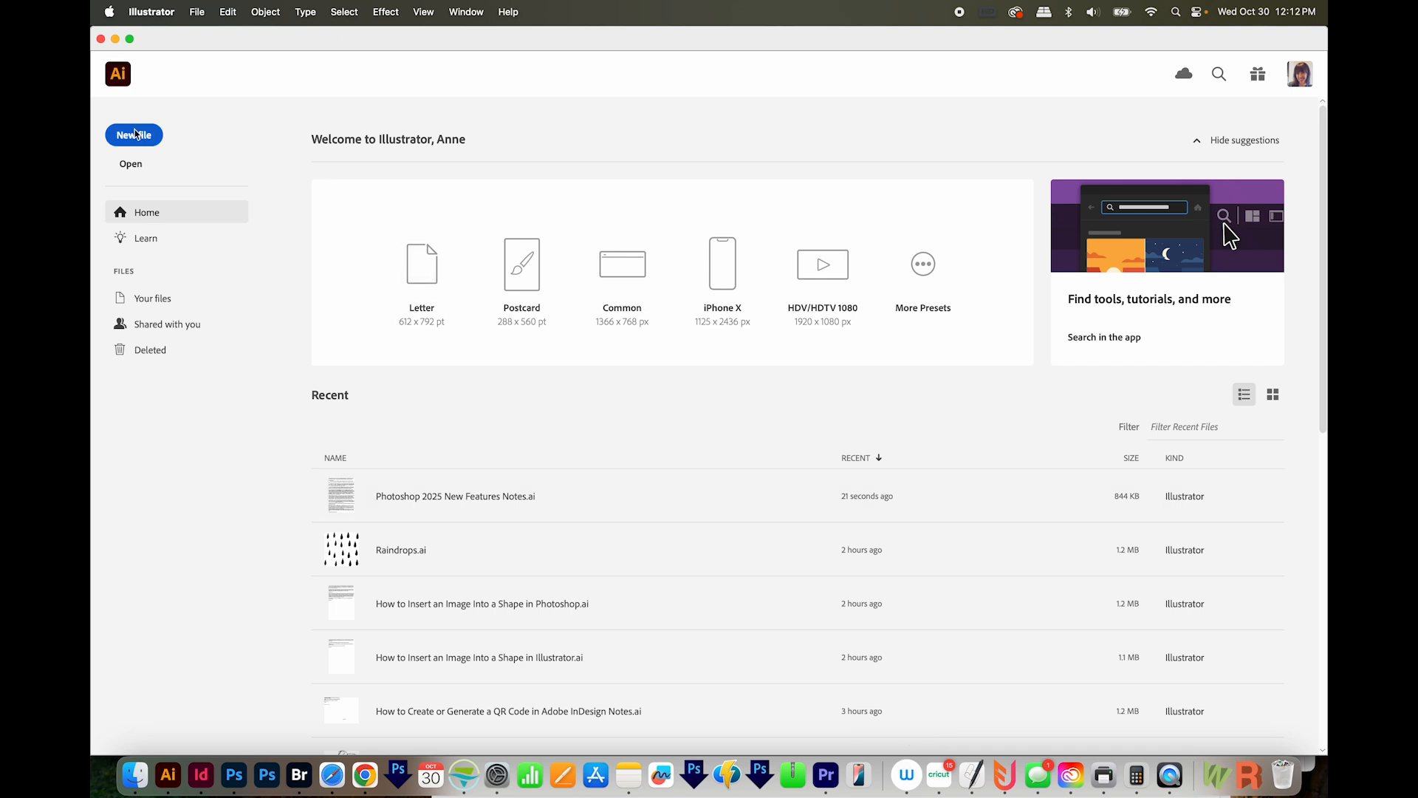
- Create a blank Letter-sized document and draw an eight-point star near its upper left
click(133, 133)
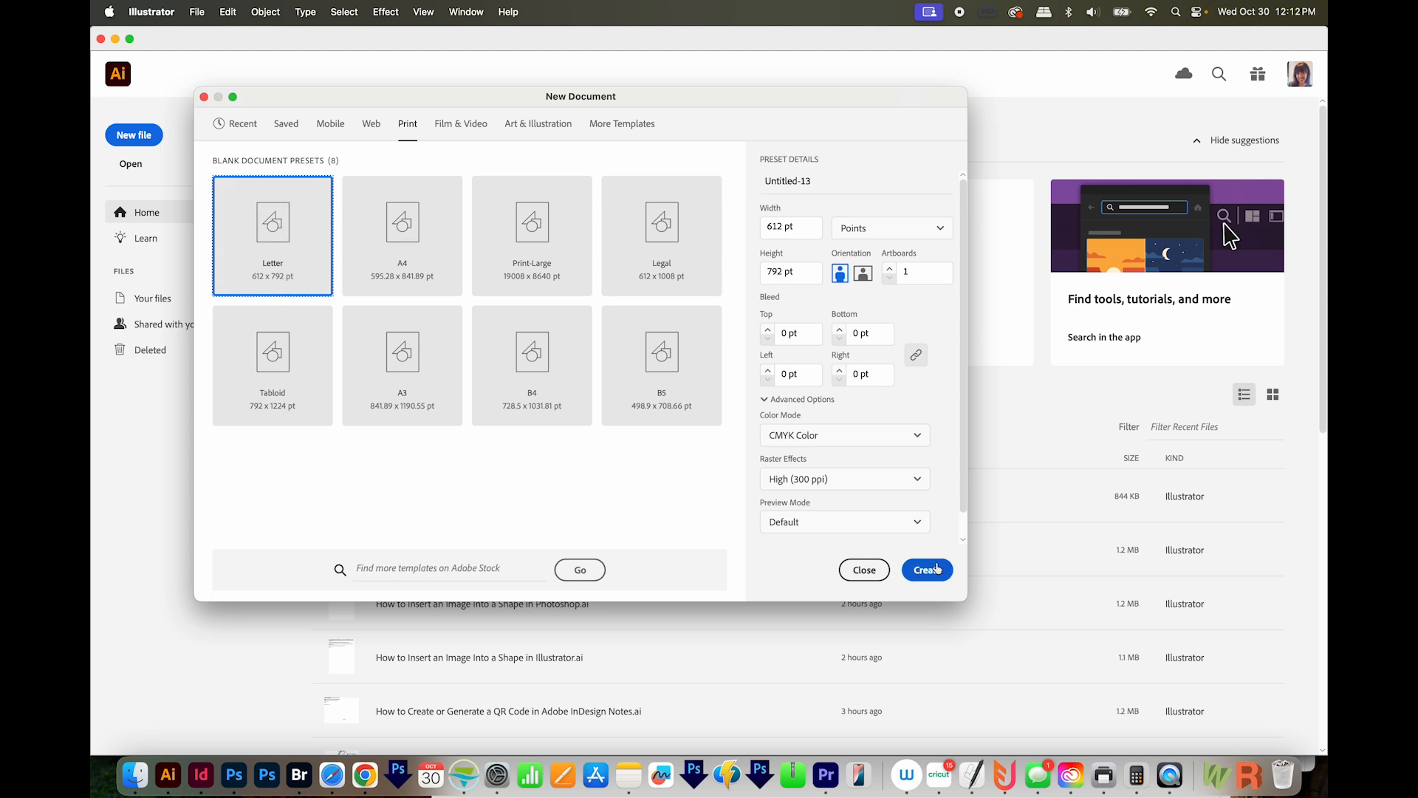
click(926, 569)
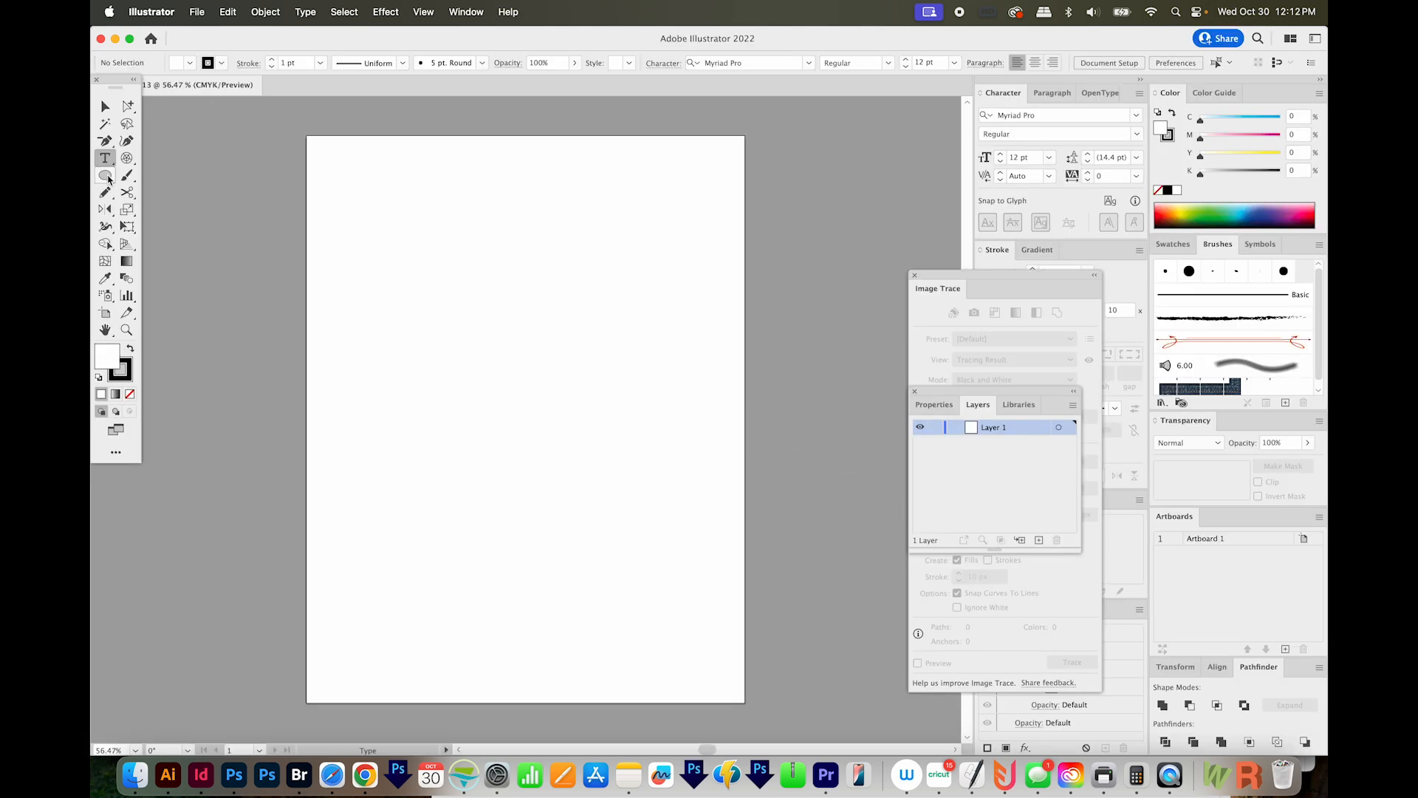
click(105, 175)
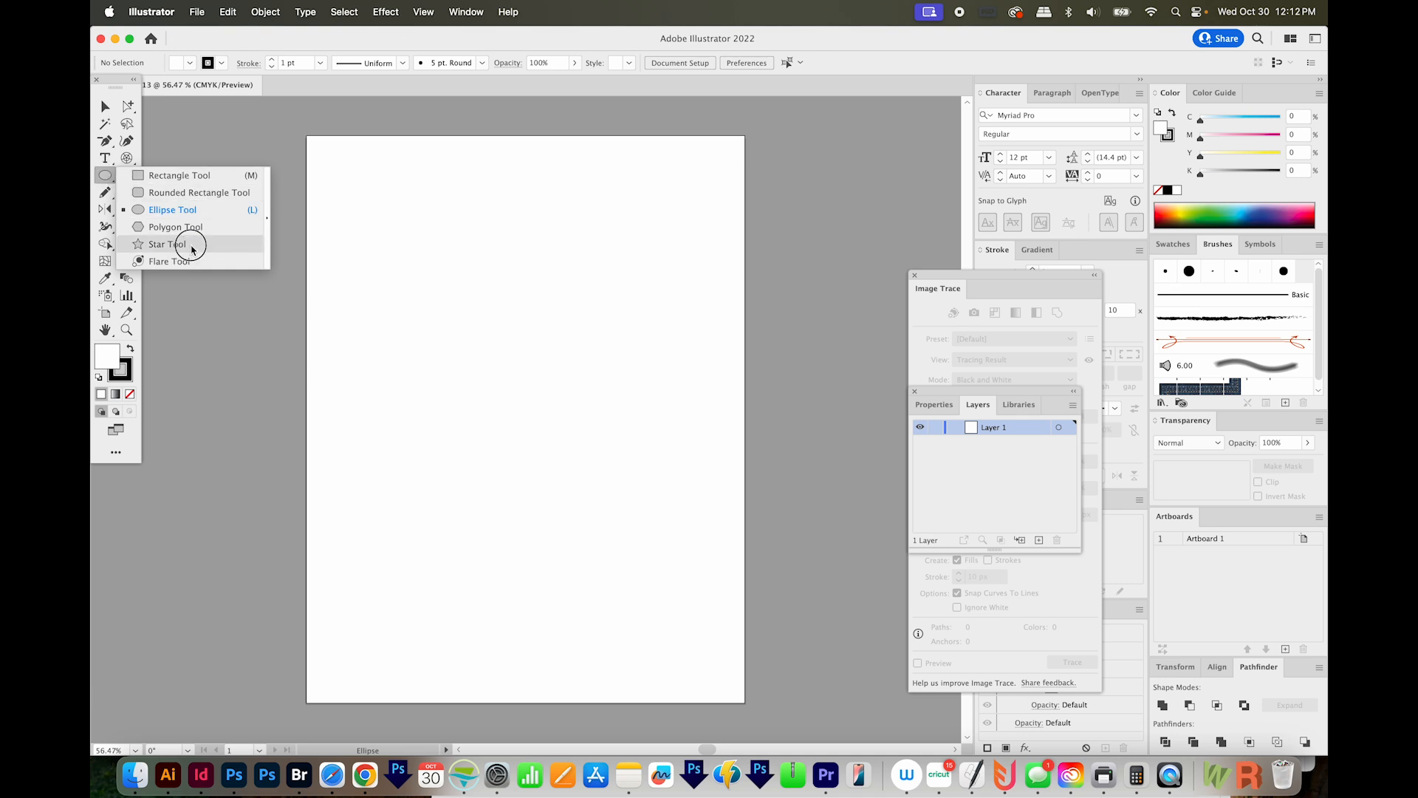
click(165, 245)
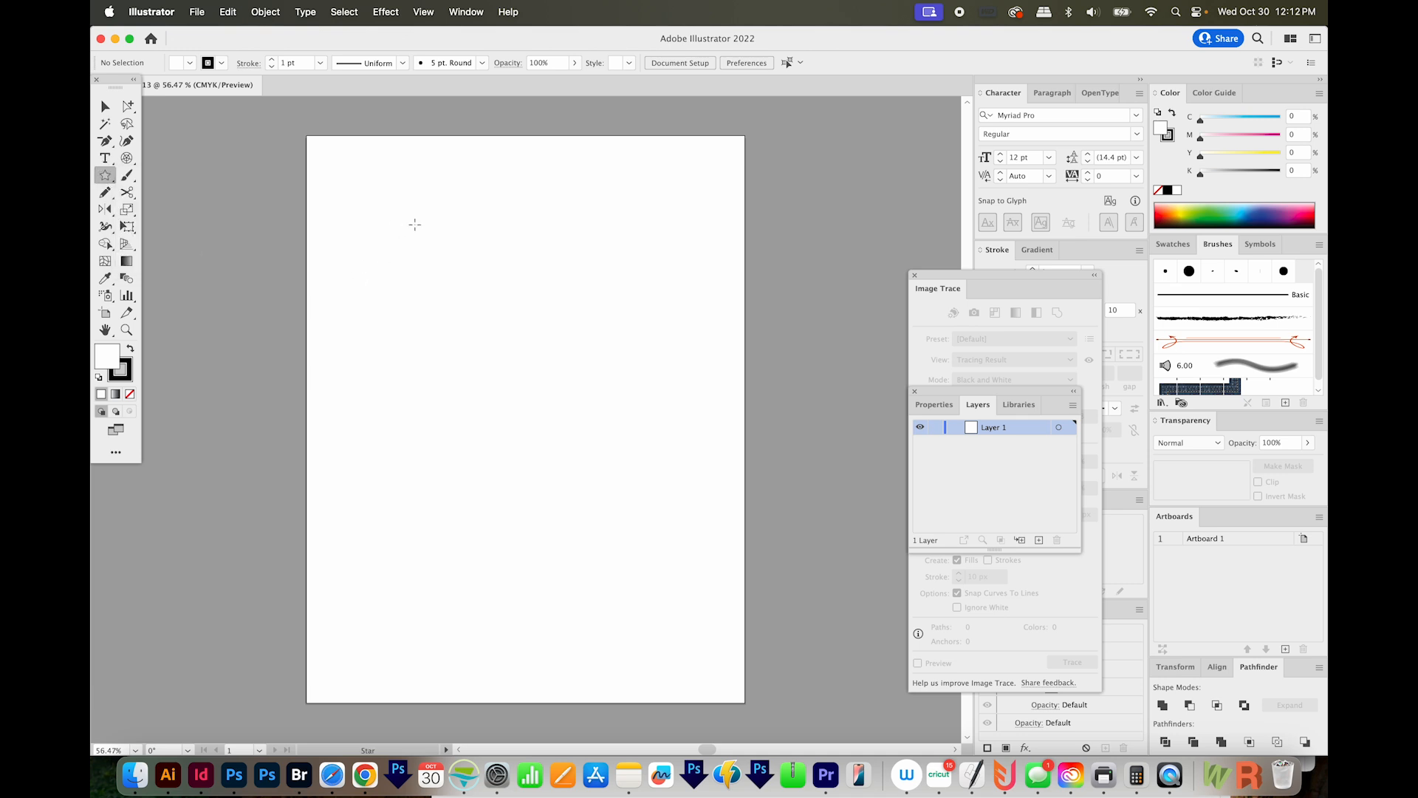
drag(414, 225, 431, 243)
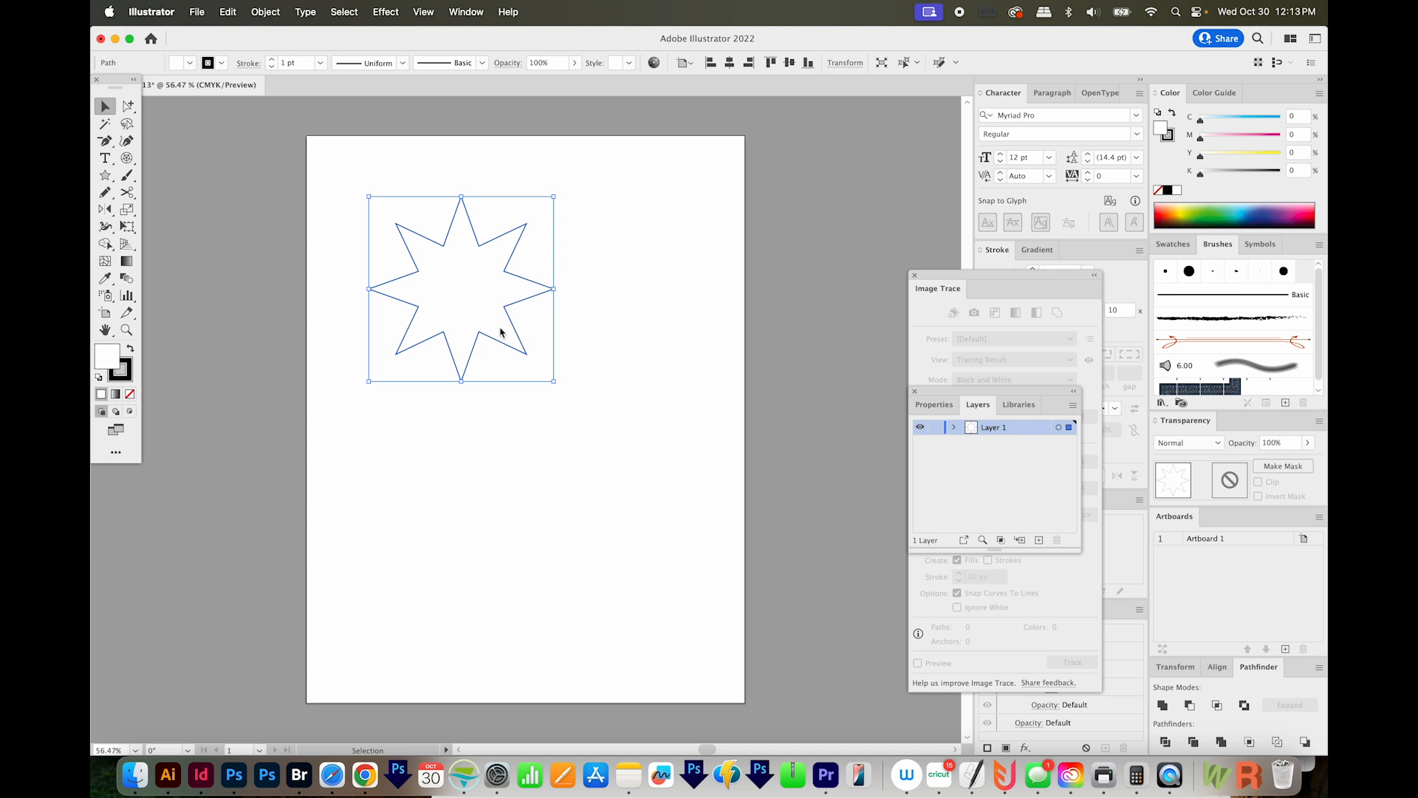
mouse_move(129, 379)
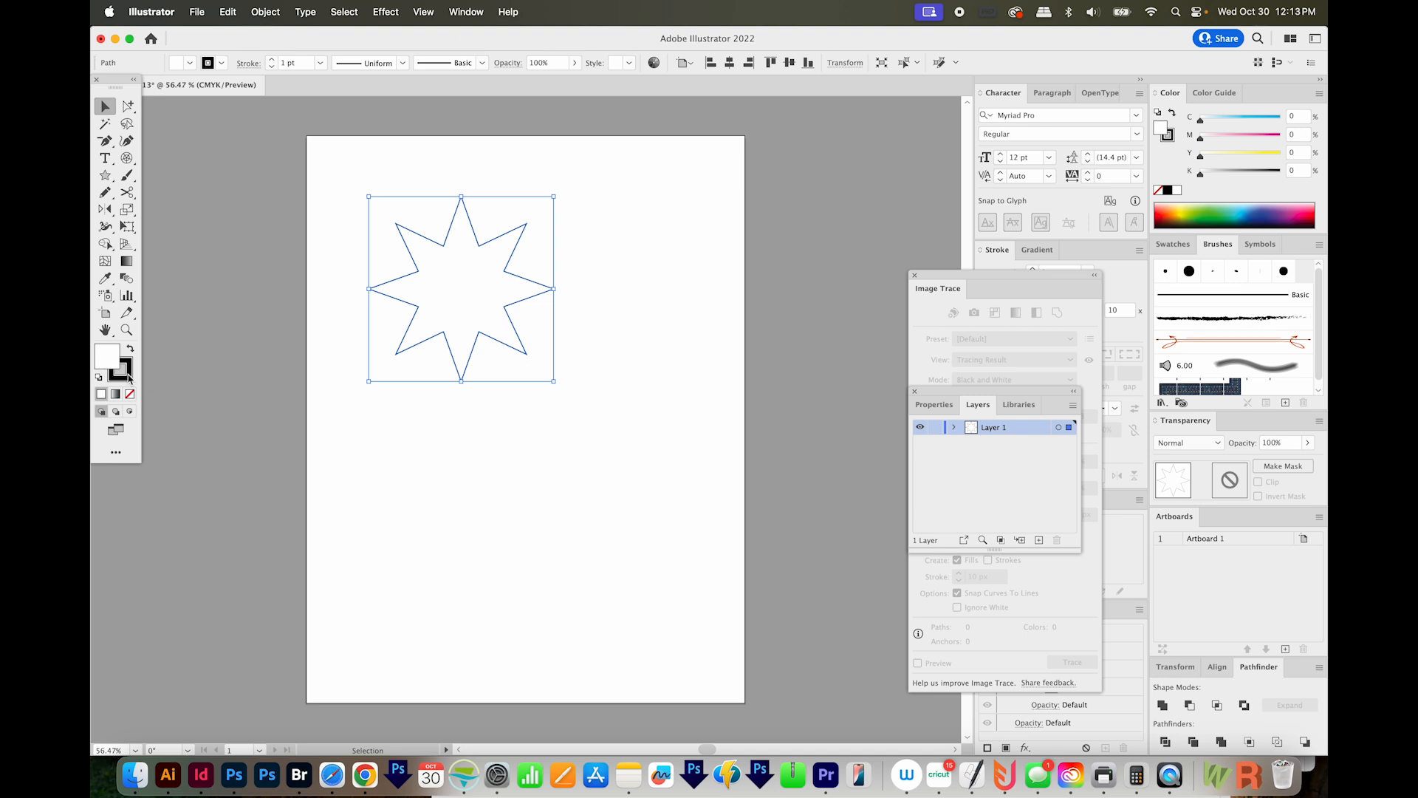
mouse_move(444, 464)
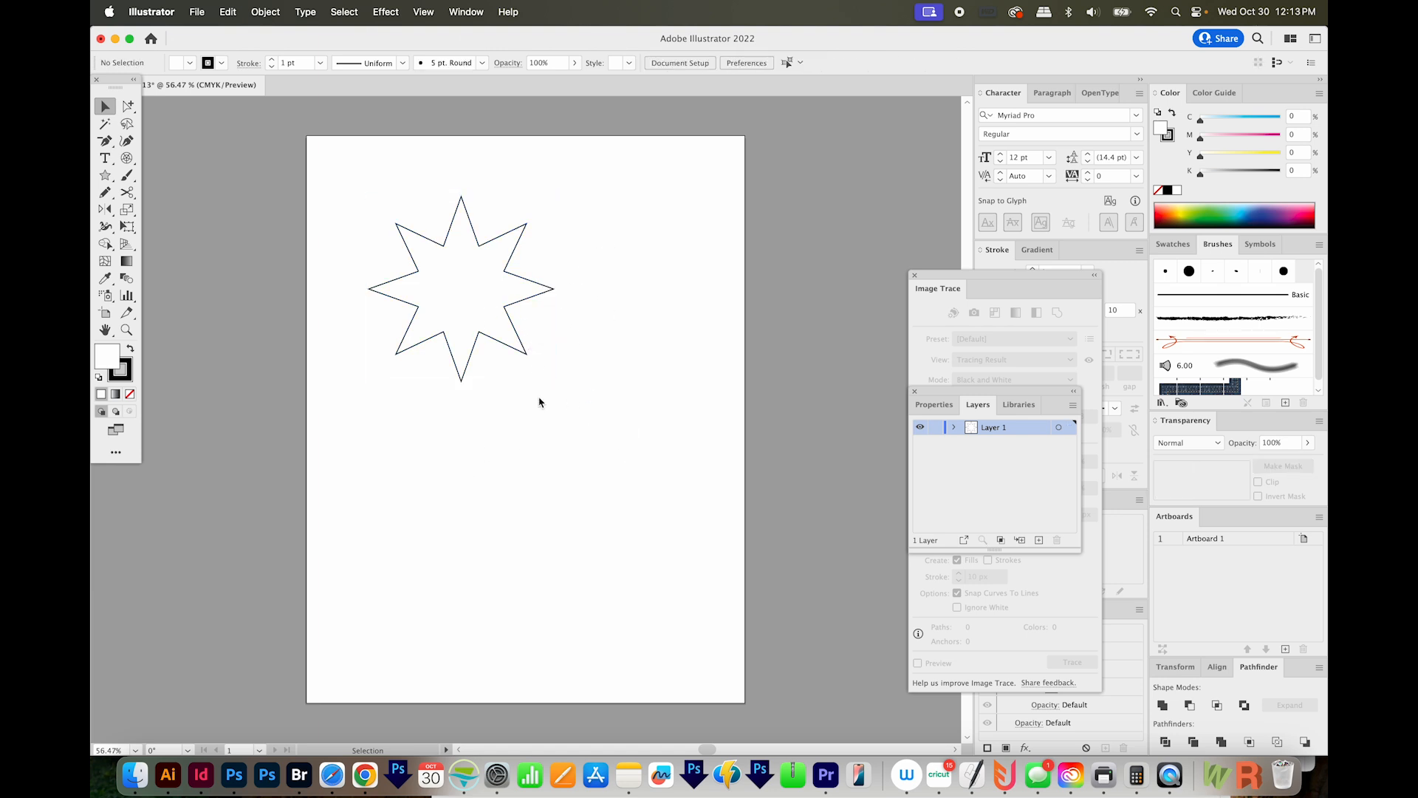
- Place the coastal town JPEG and size it to fill much of the page
click(195, 12)
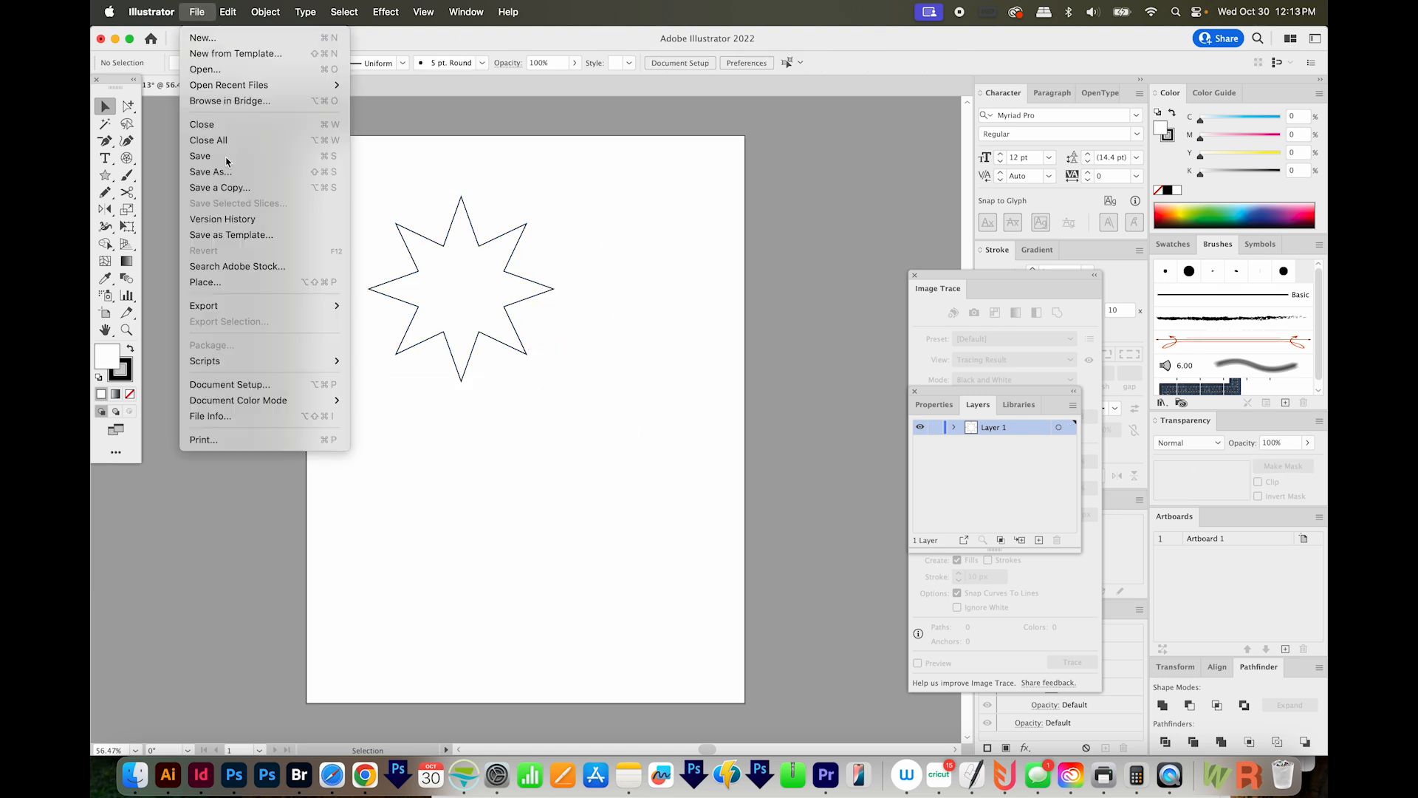
click(205, 282)
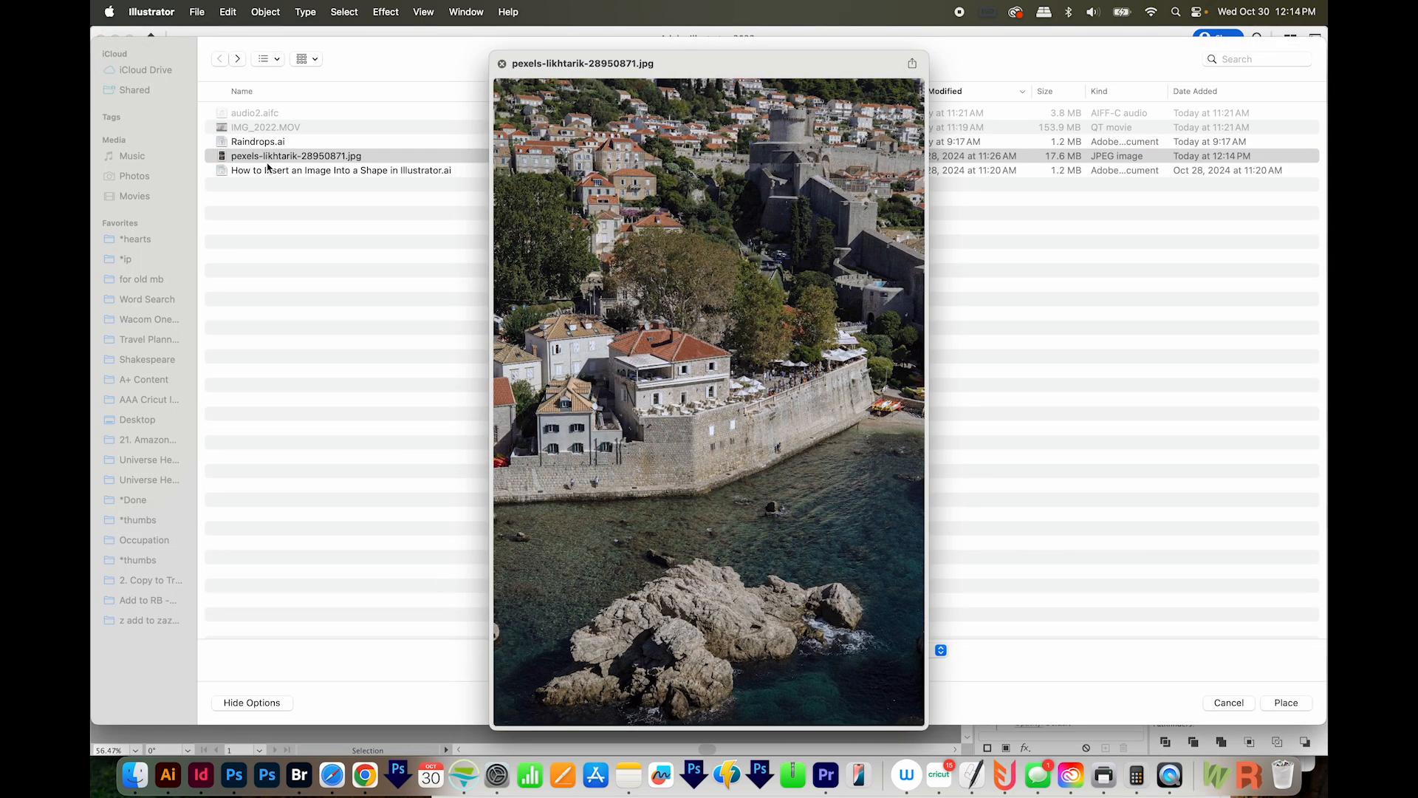
click(1286, 702)
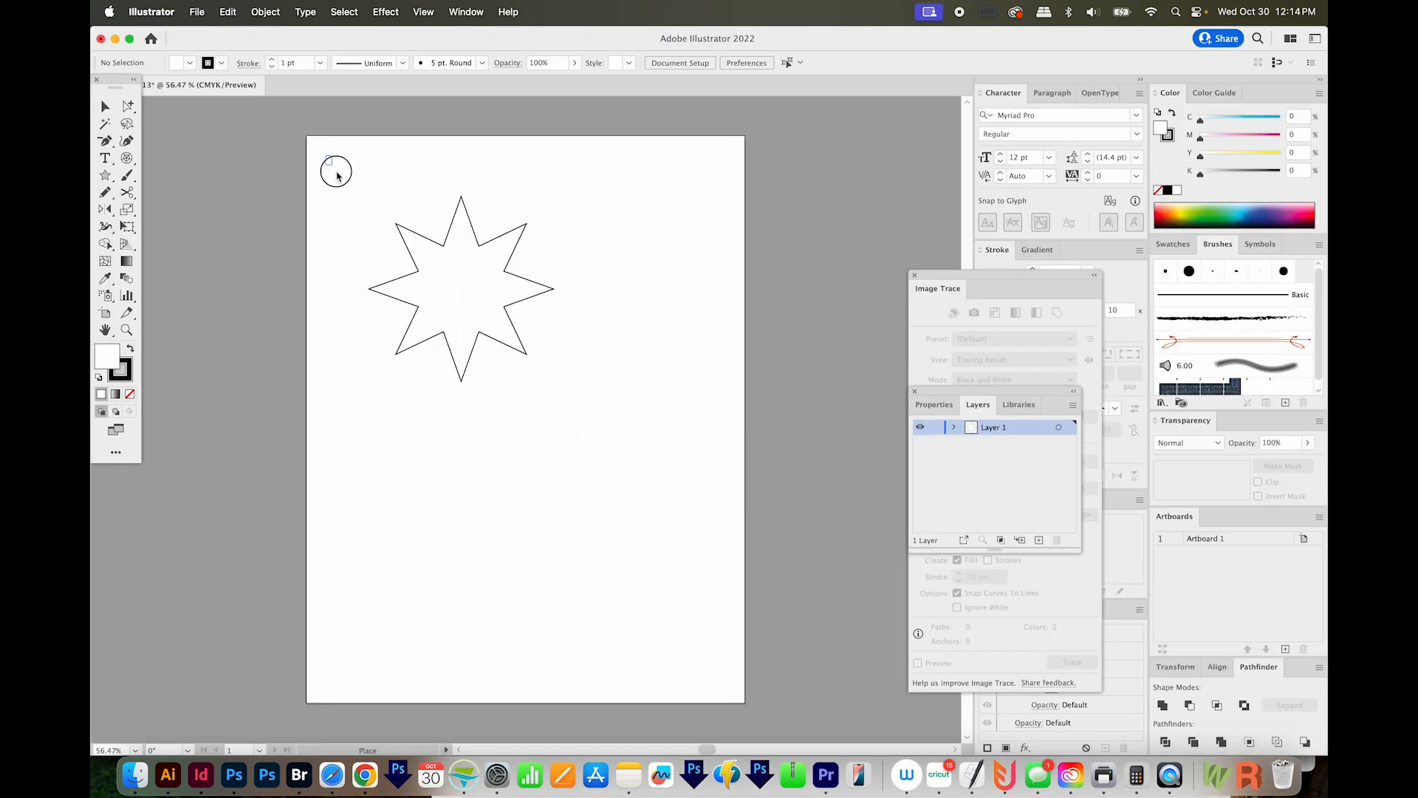
drag(337, 172, 540, 545)
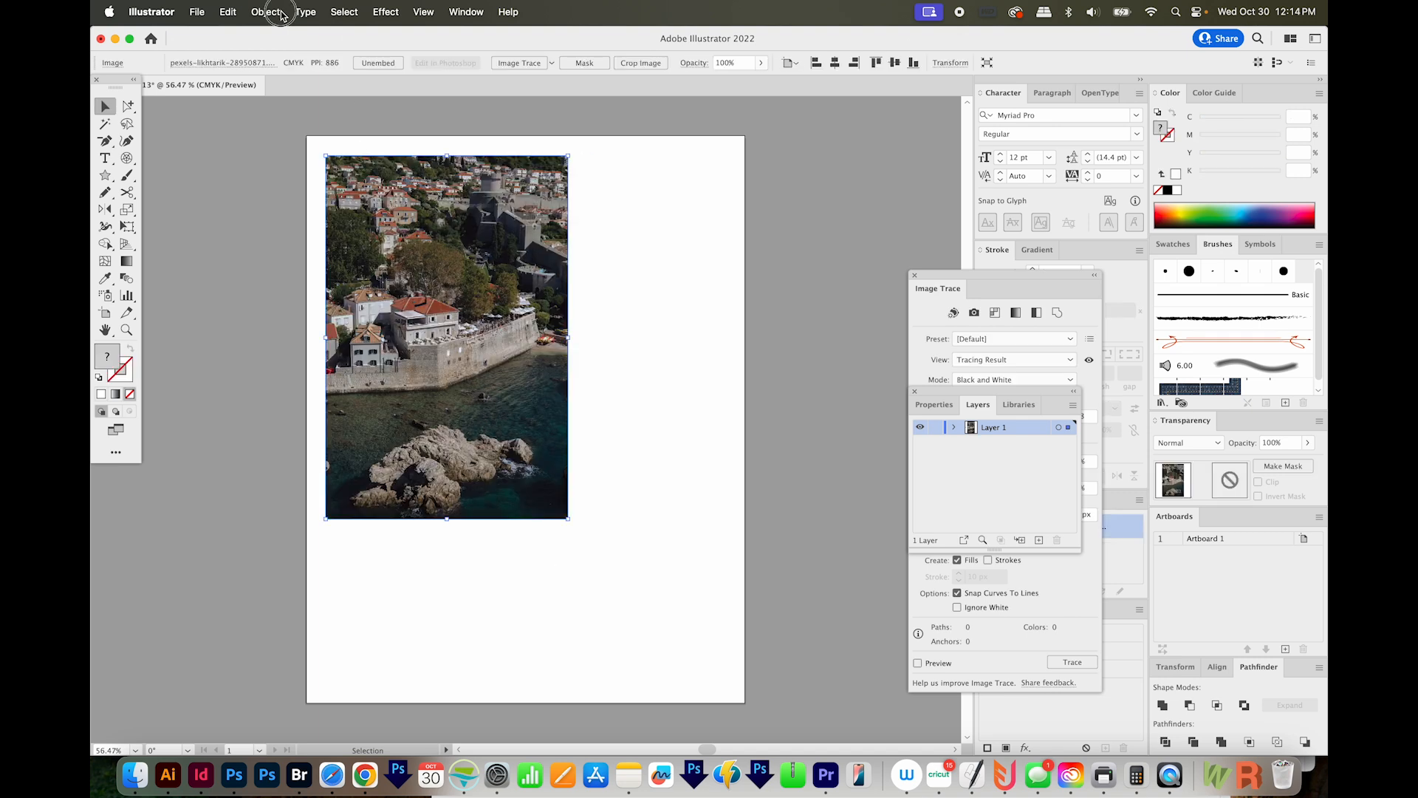
- Bring the star in front of the photo and move it over the buildings
click(265, 12)
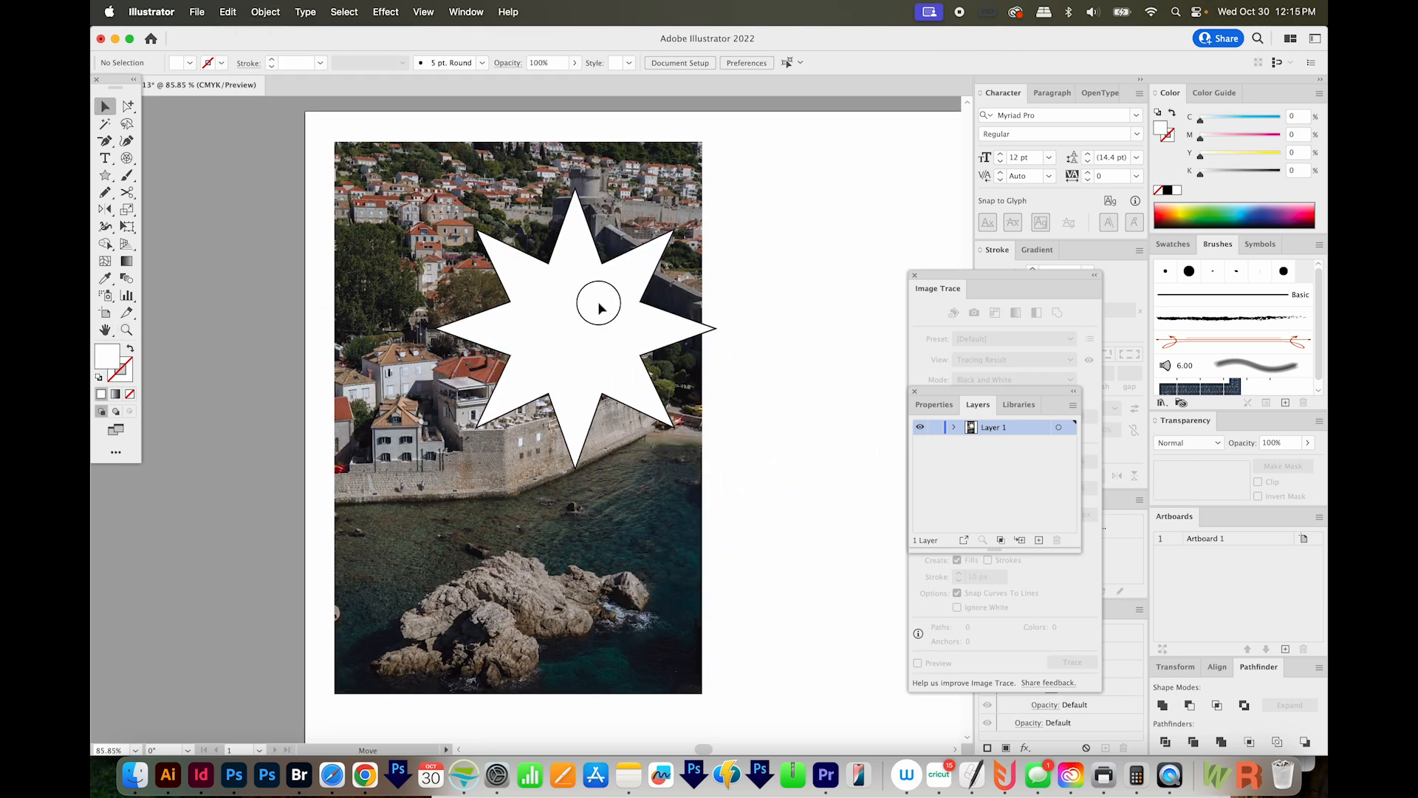
drag(599, 306, 597, 371)
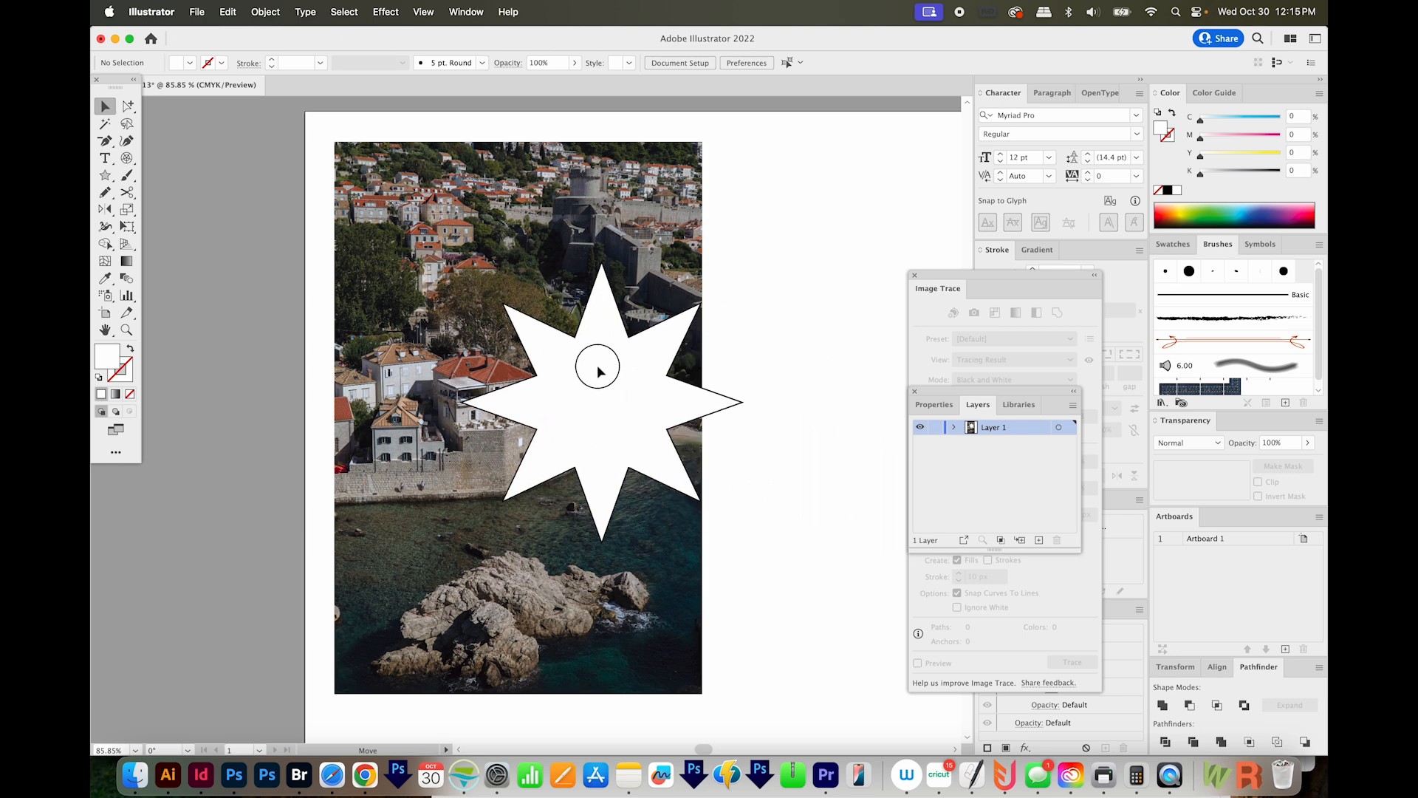
drag(597, 371, 496, 377)
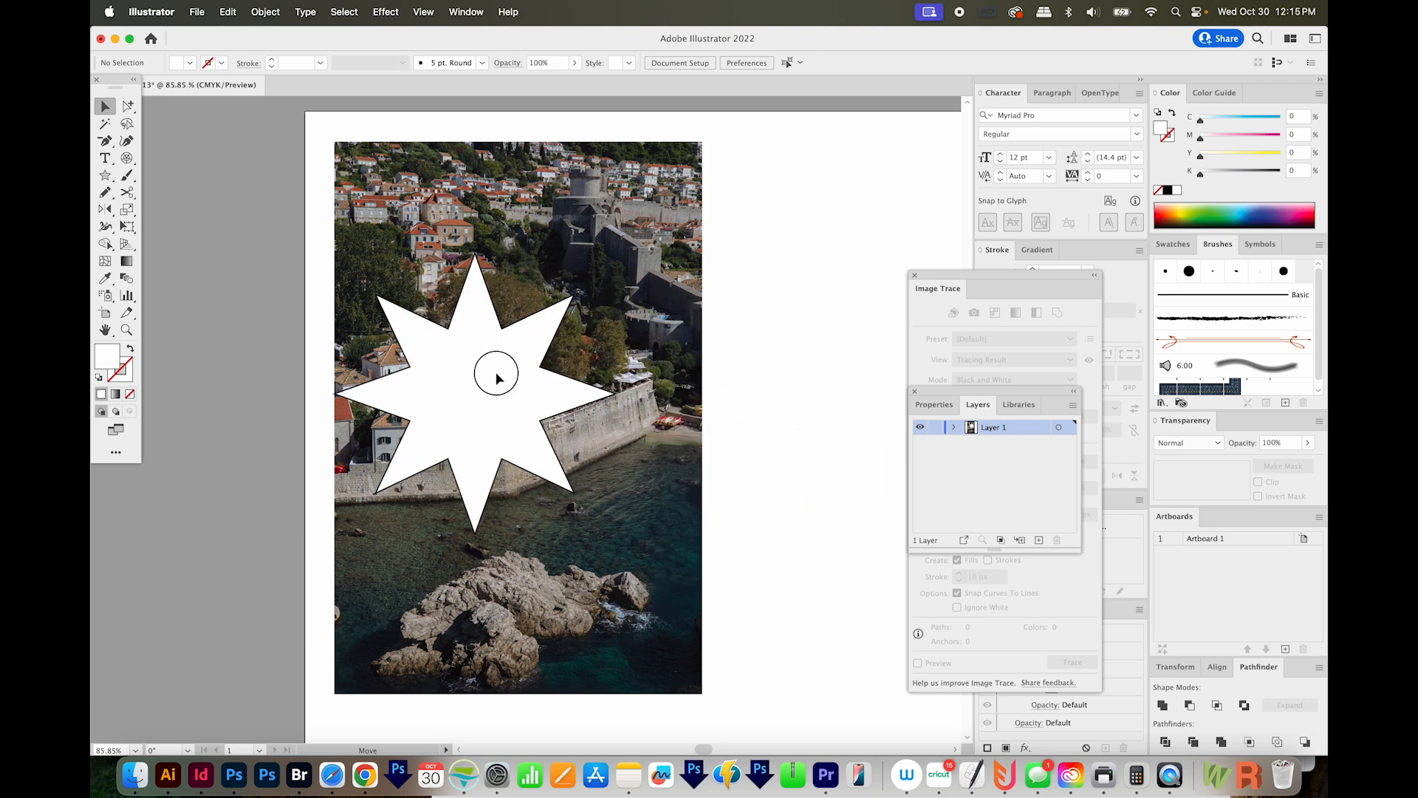
click(496, 375)
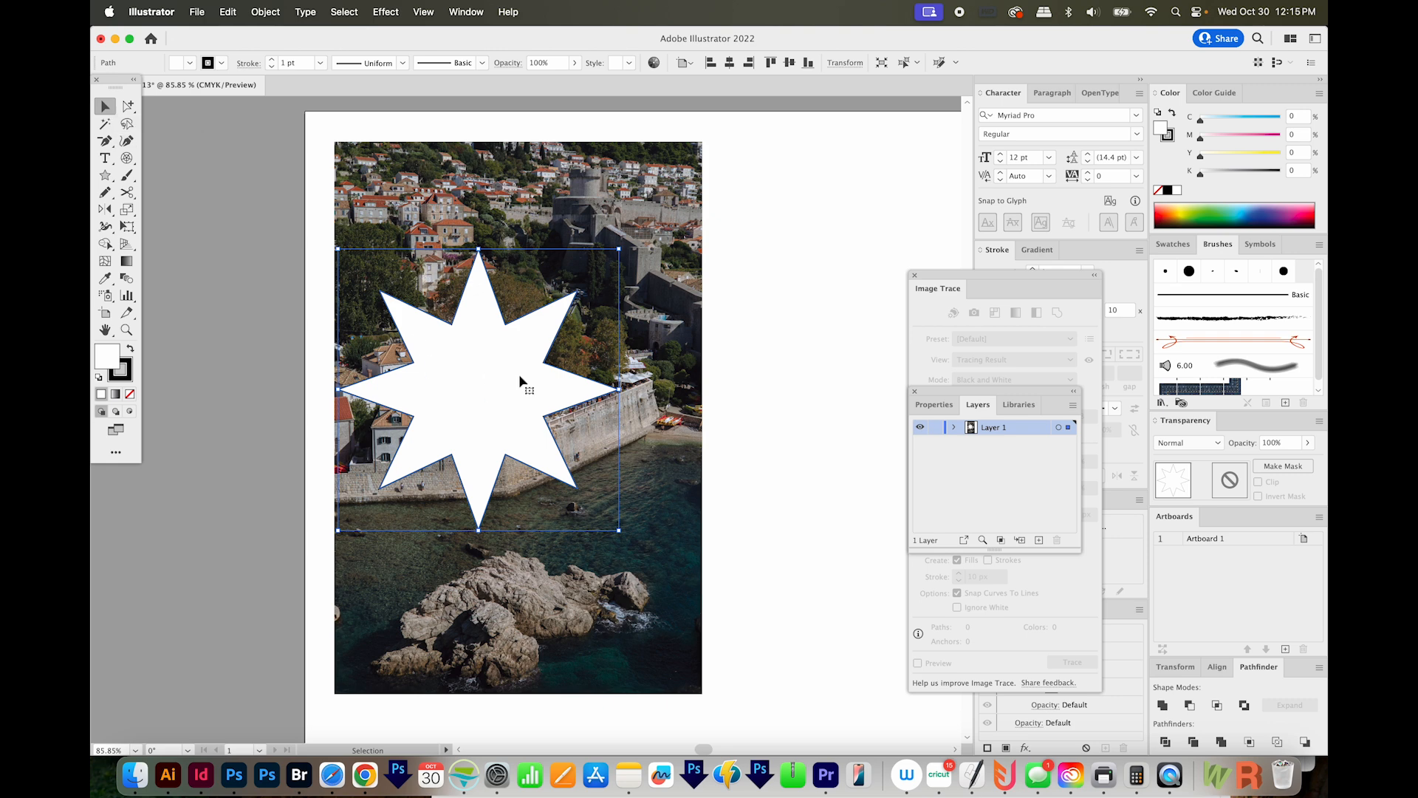
mouse_move(543, 338)
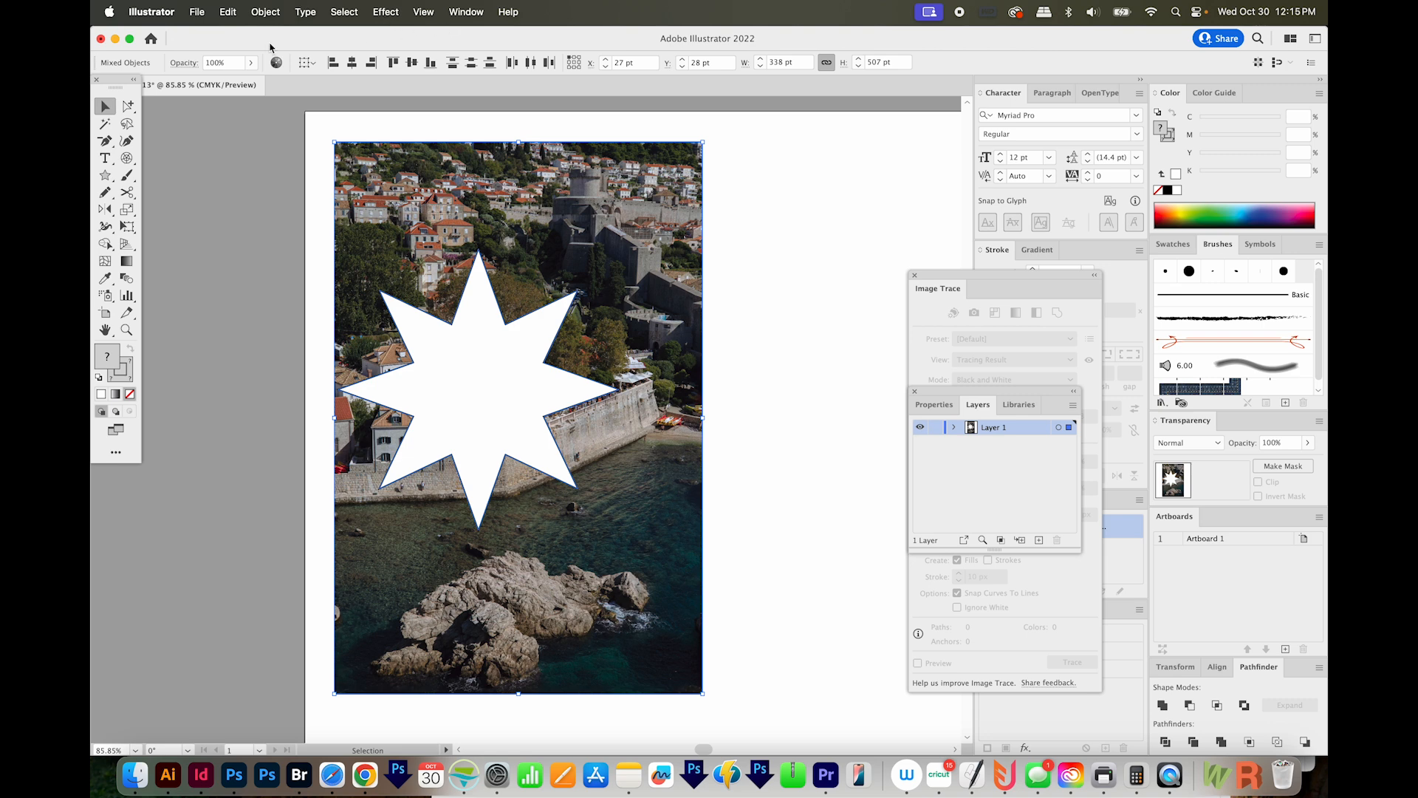
- Use the Object menu to clip the harbor photo inside the star
click(265, 11)
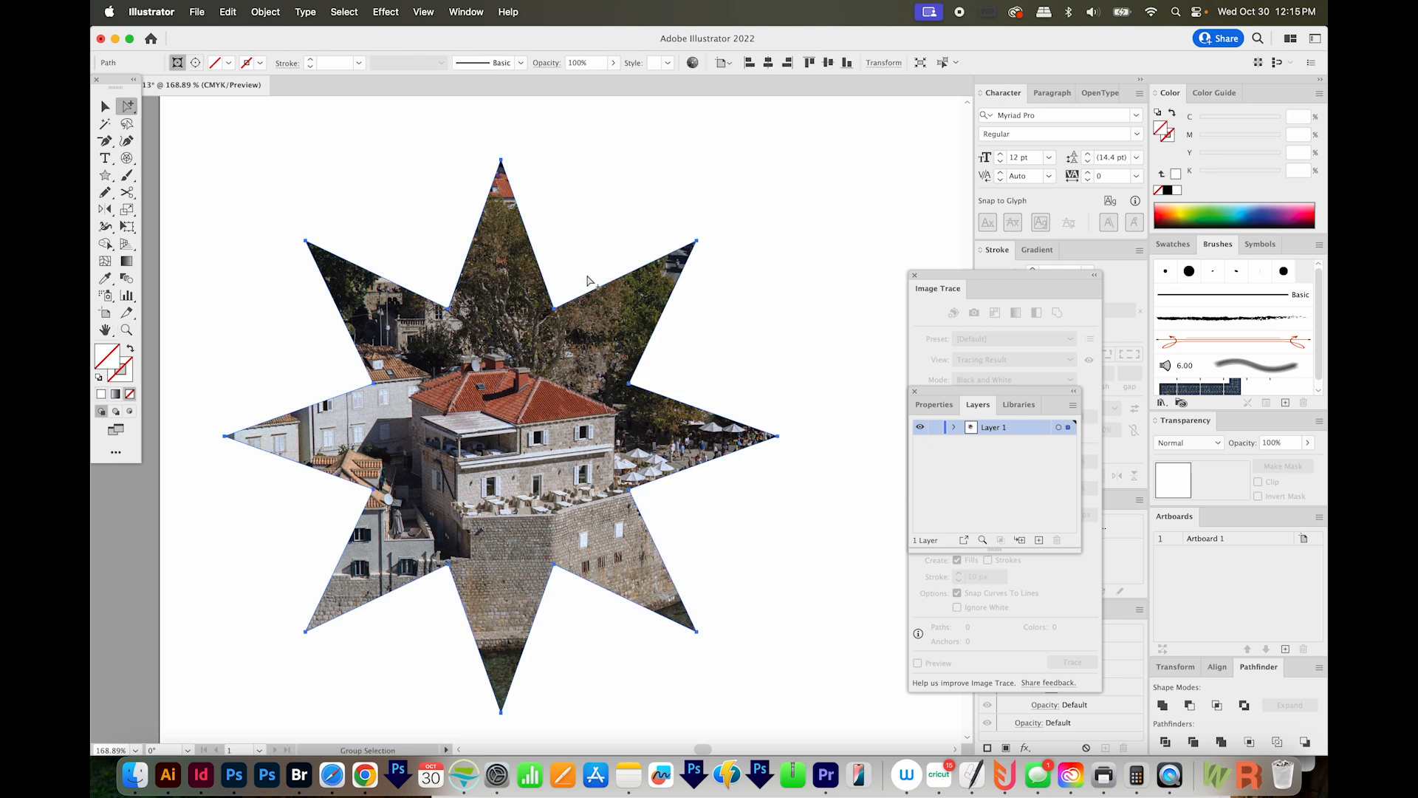
mouse_move(98, 375)
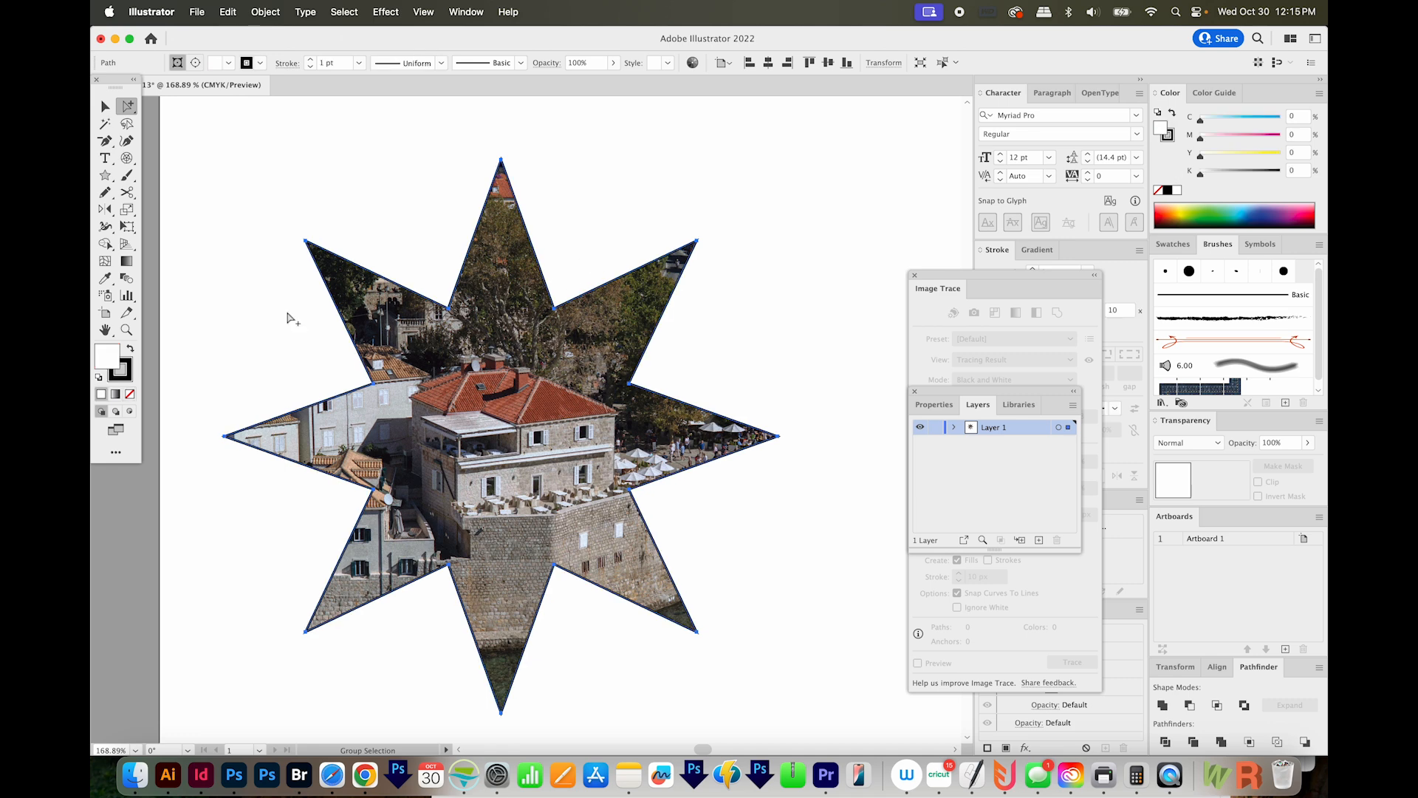
mouse_move(539, 326)
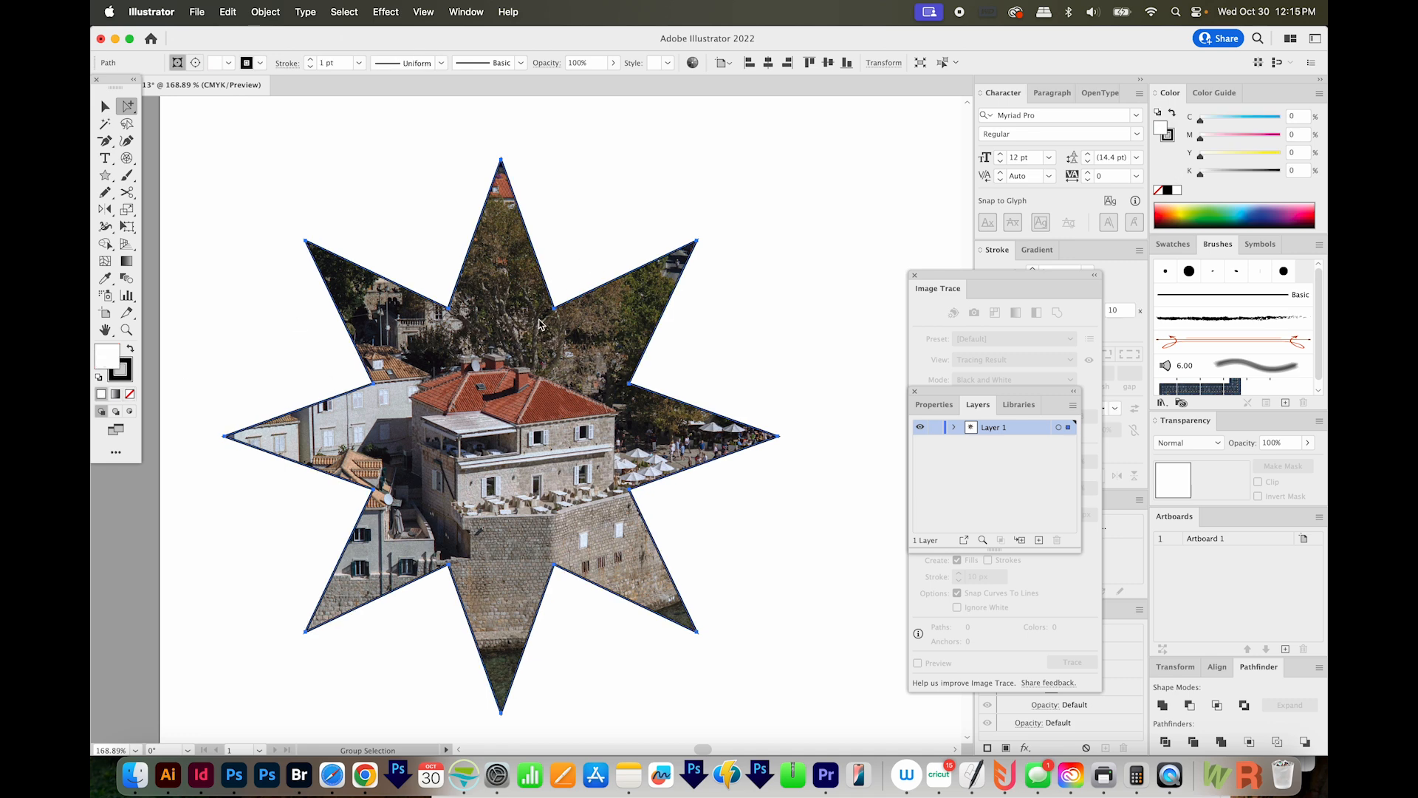
mouse_move(503, 439)
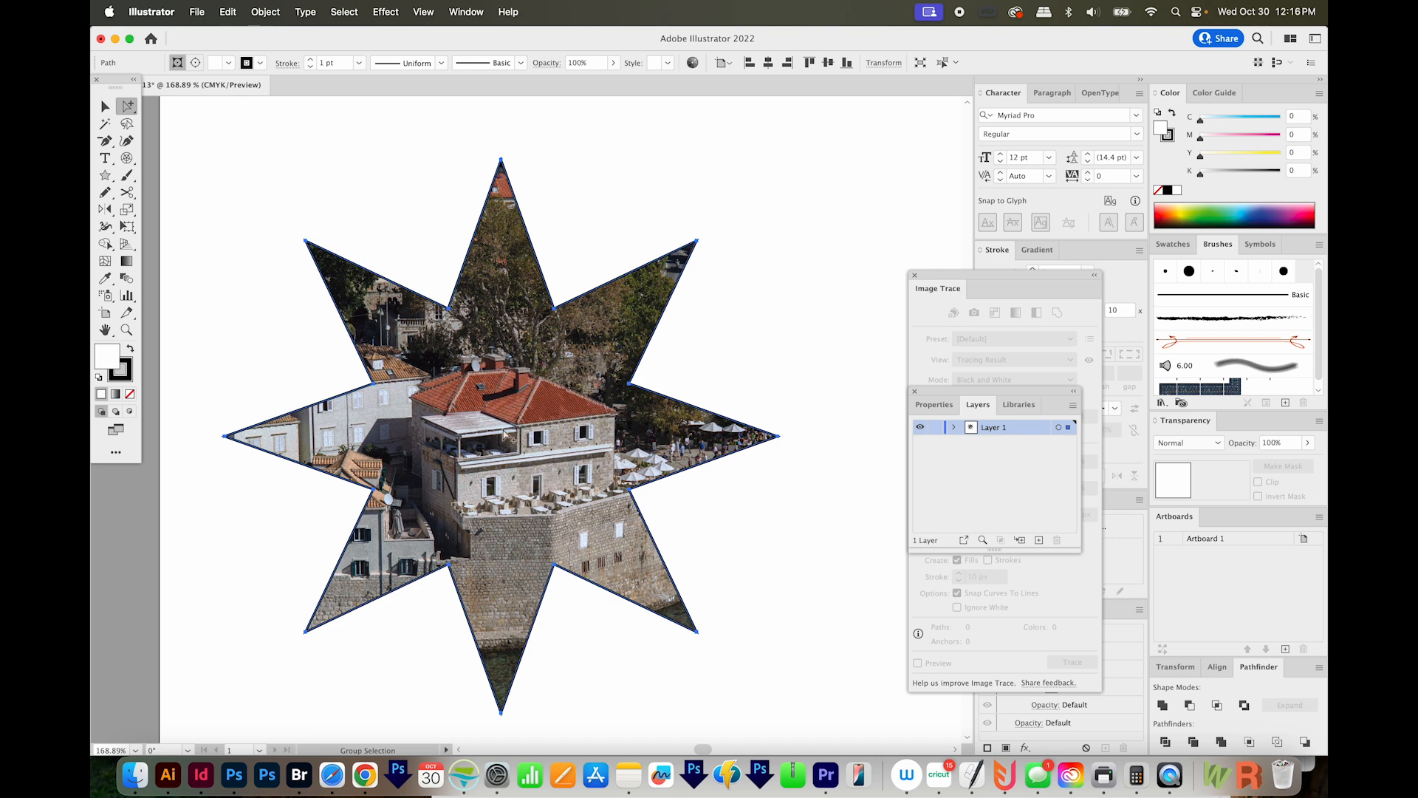
mouse_move(545, 323)
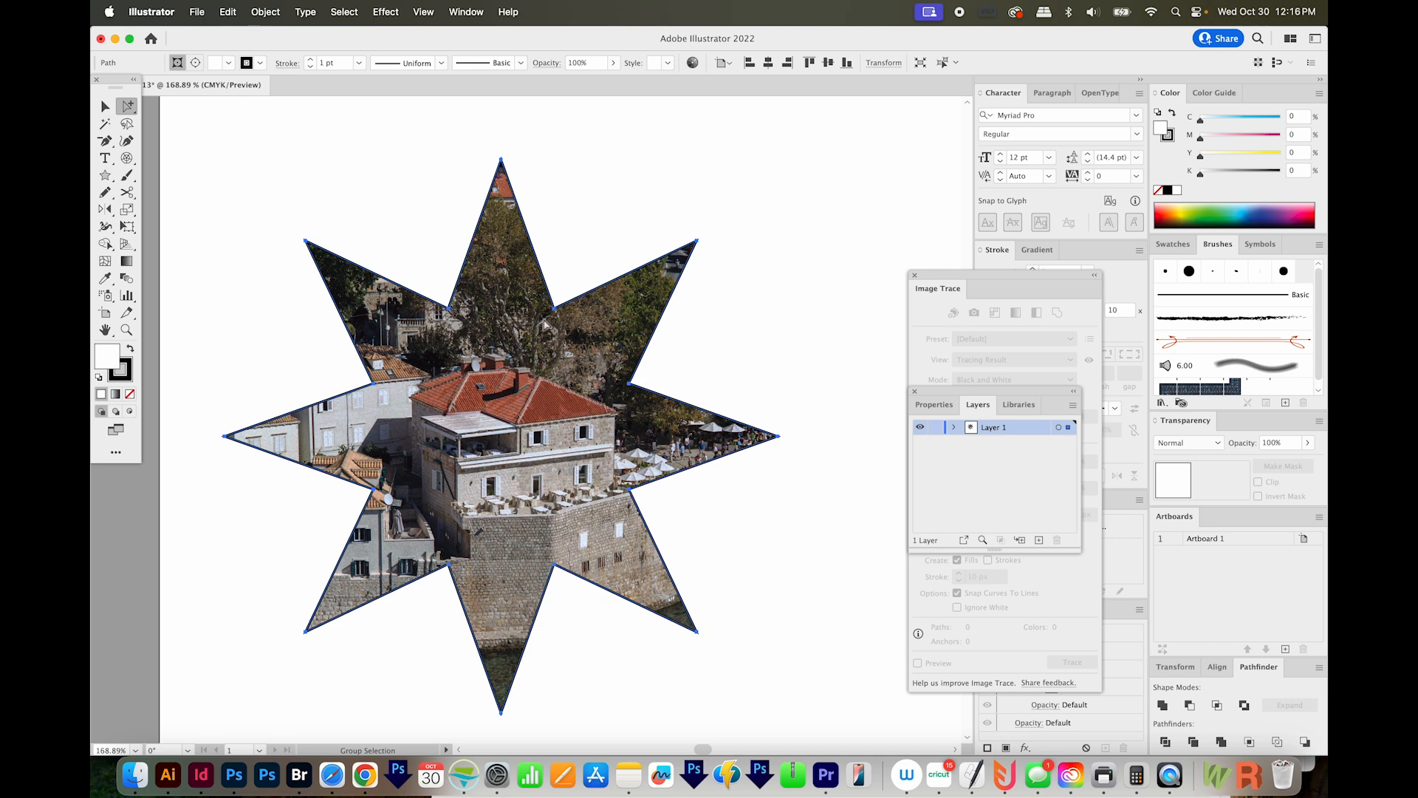
mouse_move(1212, 149)
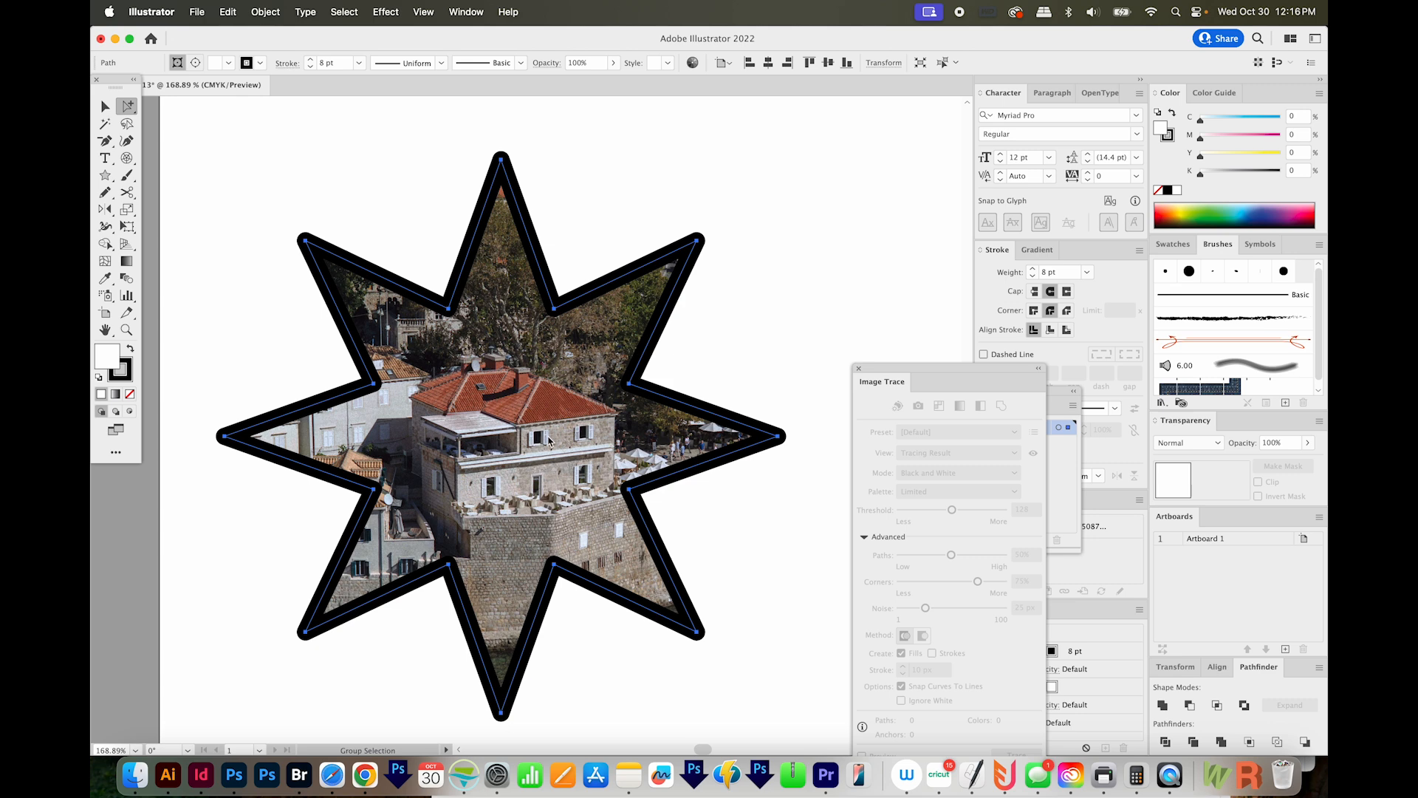
mouse_move(632, 432)
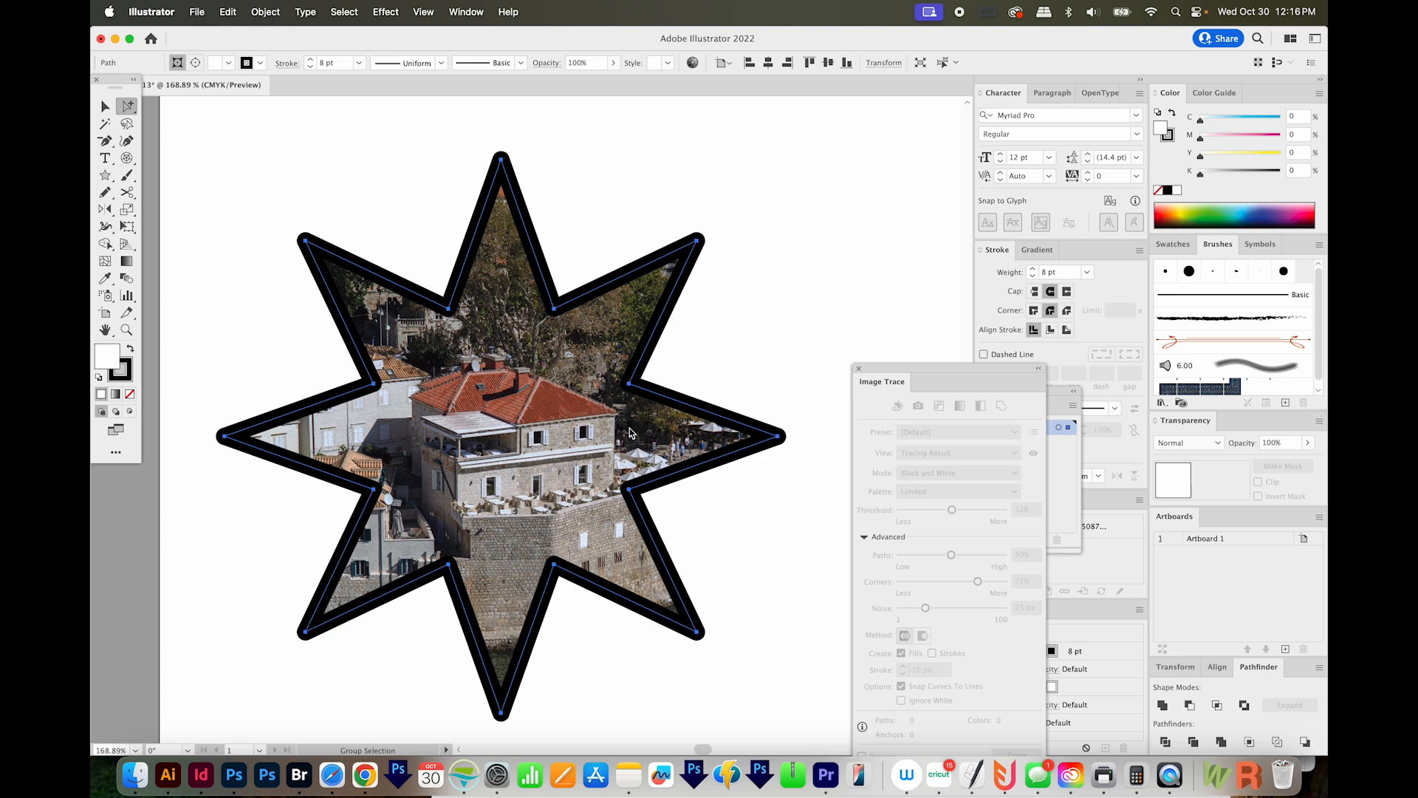
- Shift the photo within the star so the red-roofed house sits higher, then reselect the star outline
click(321, 170)
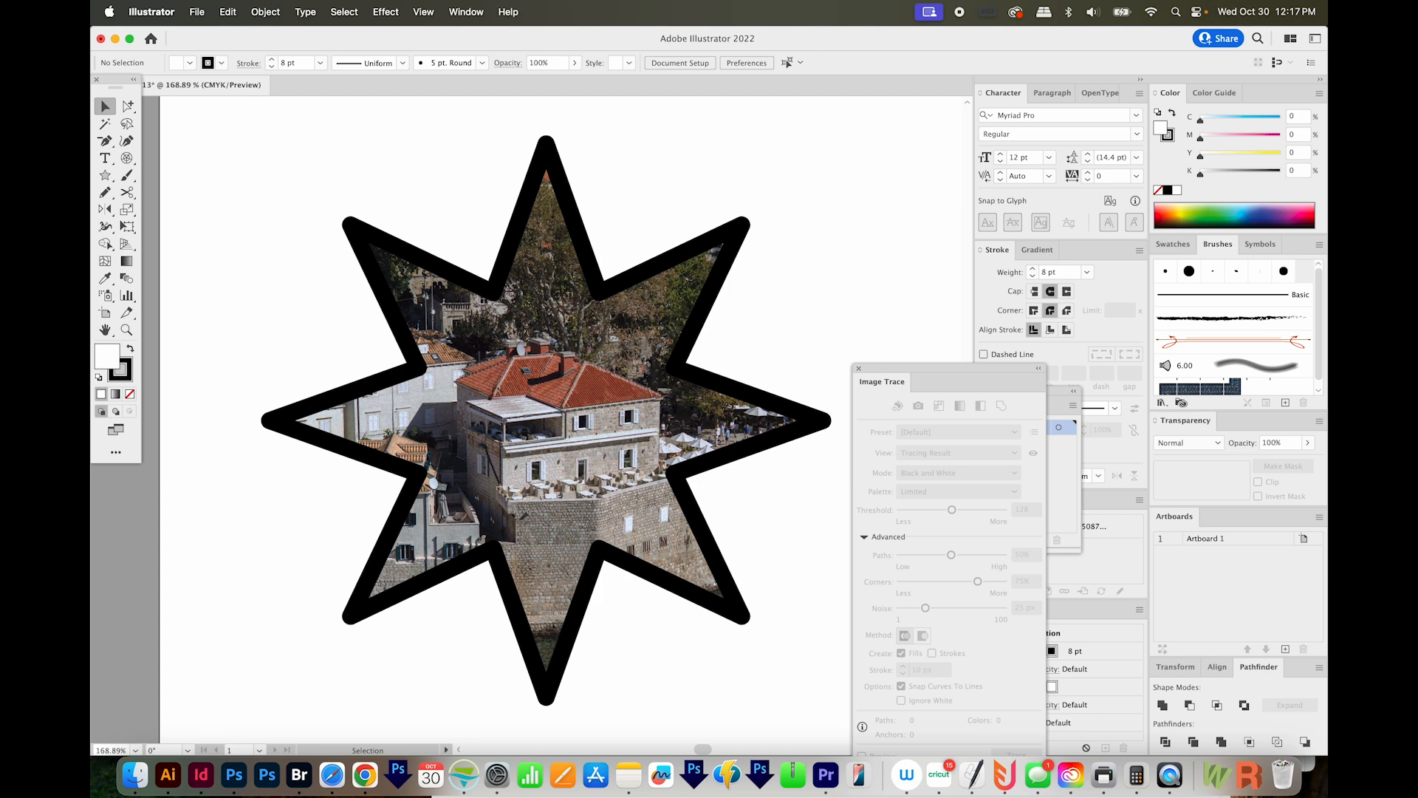
click(127, 125)
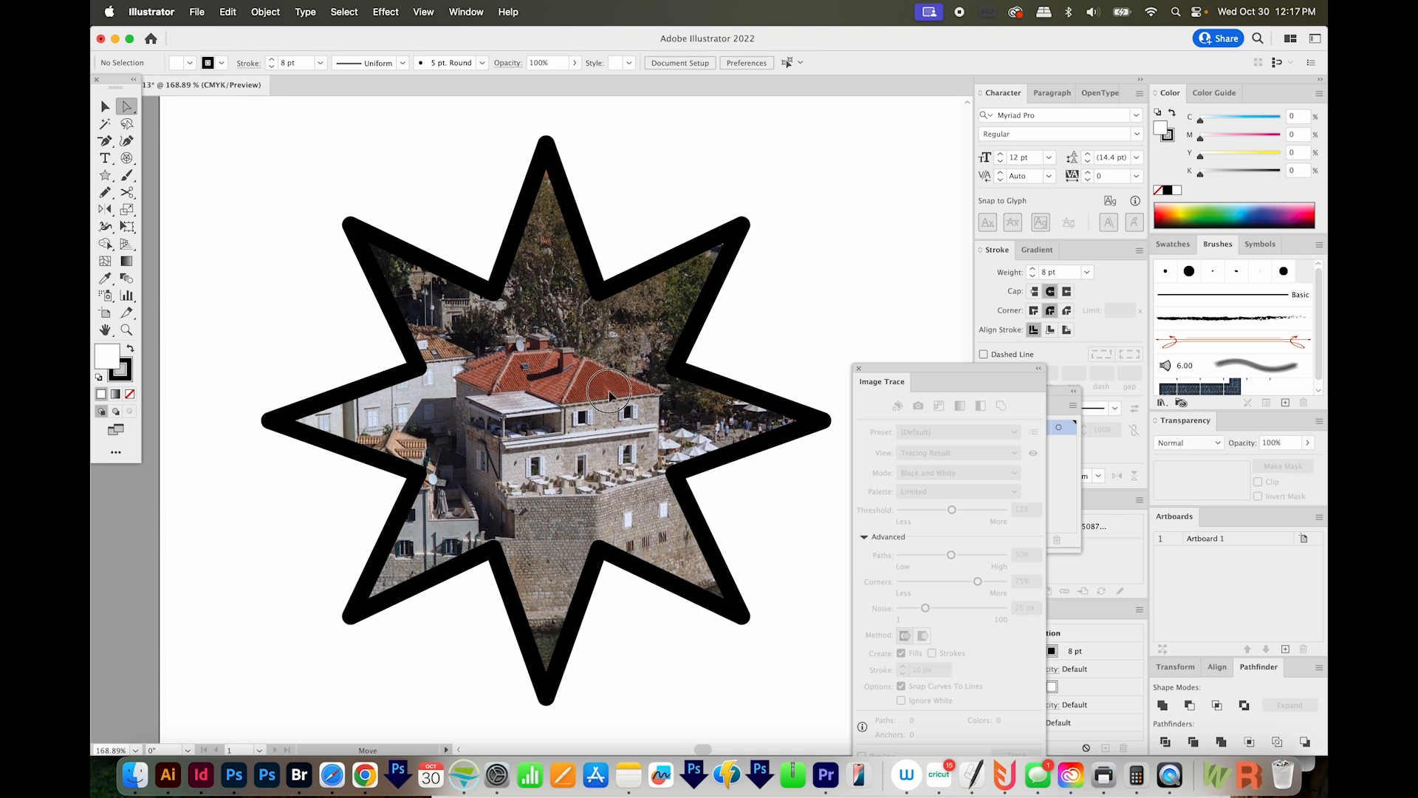
drag(611, 394, 529, 435)
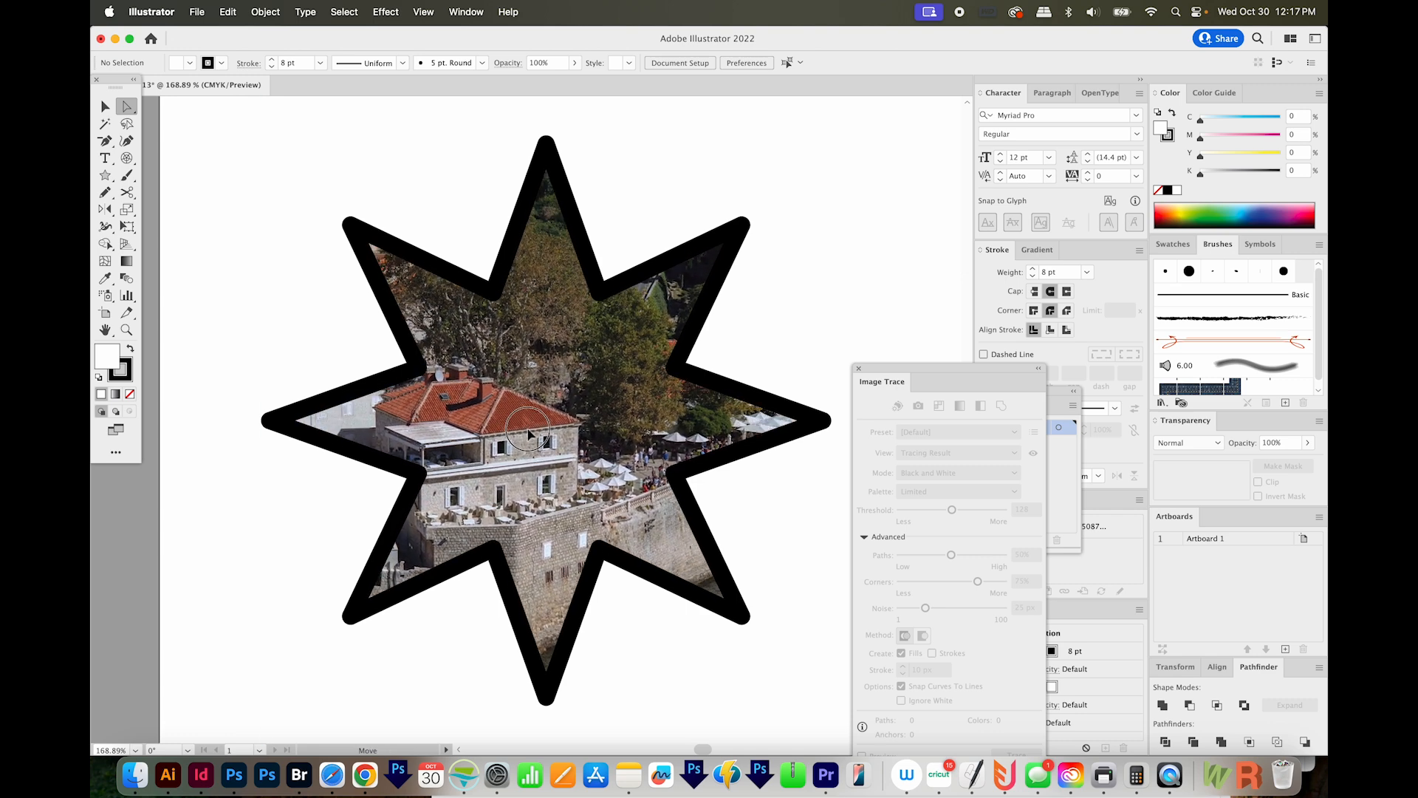
drag(529, 435, 602, 353)
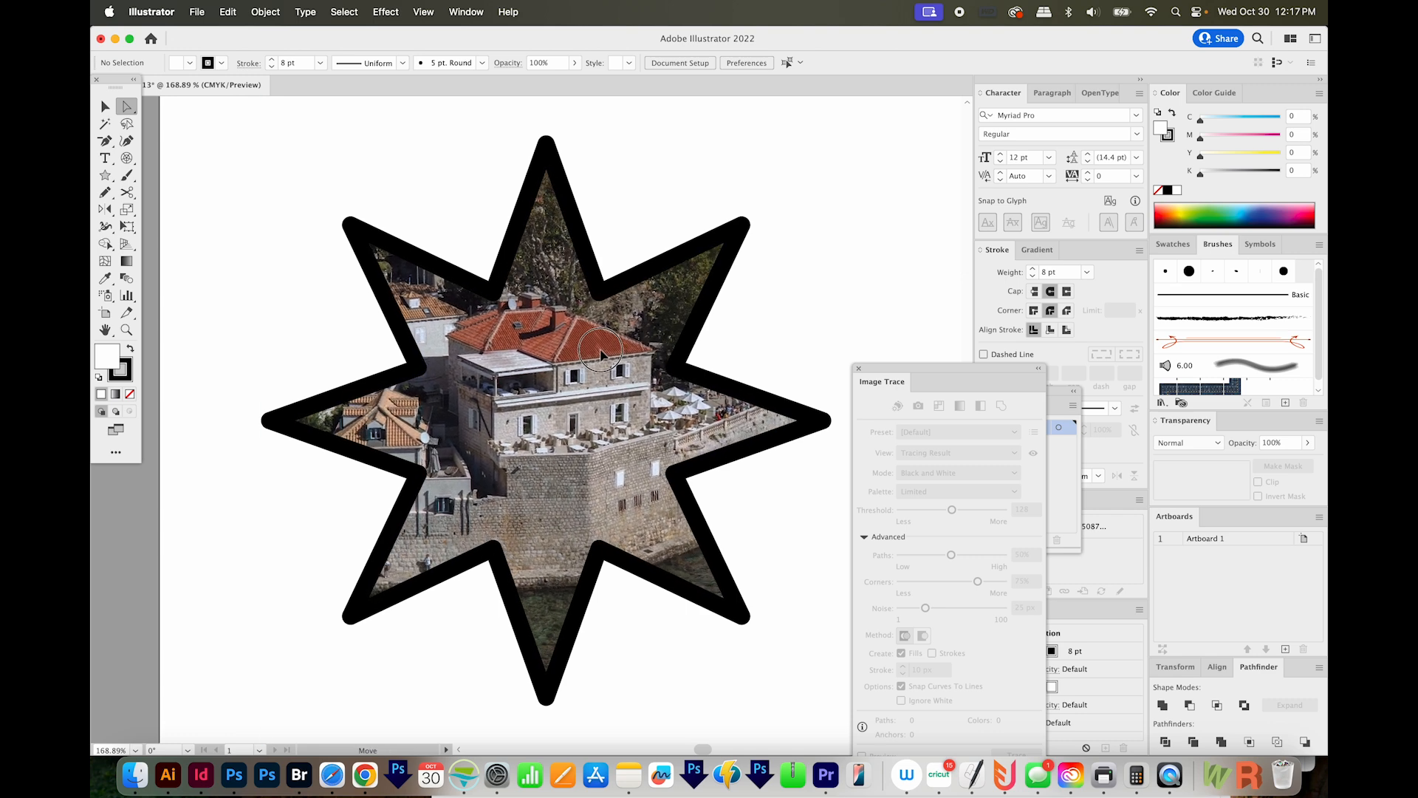
click(126, 106)
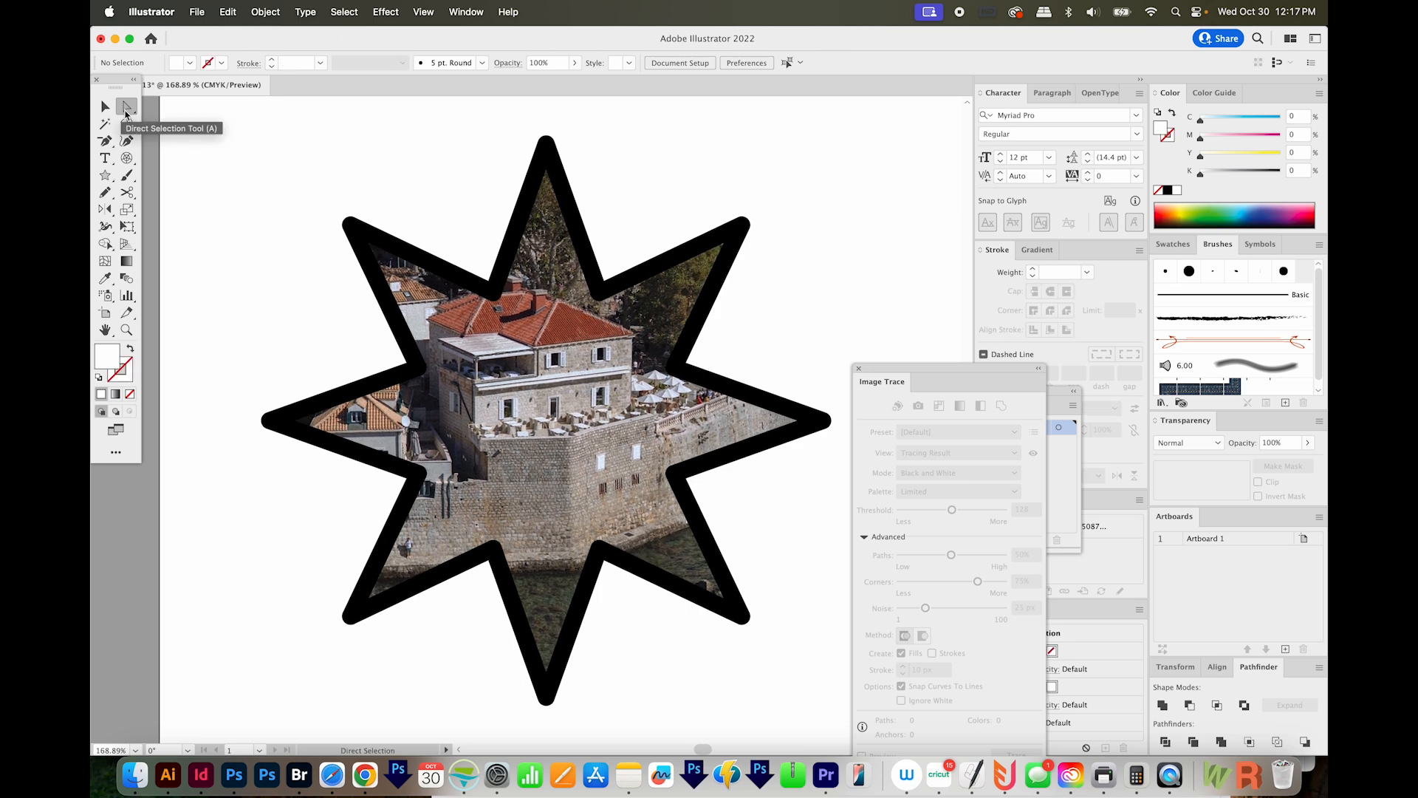
click(128, 106)
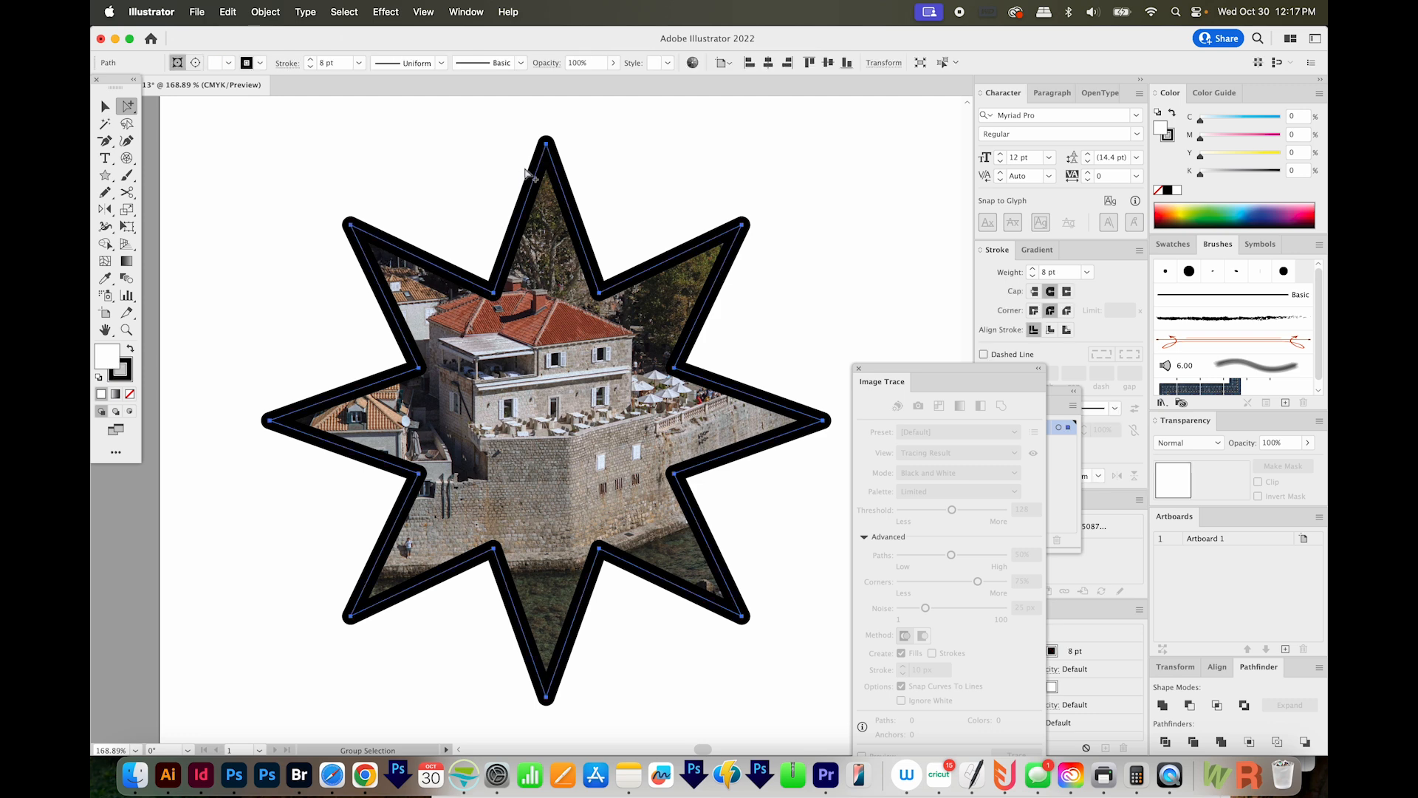
mouse_move(387, 264)
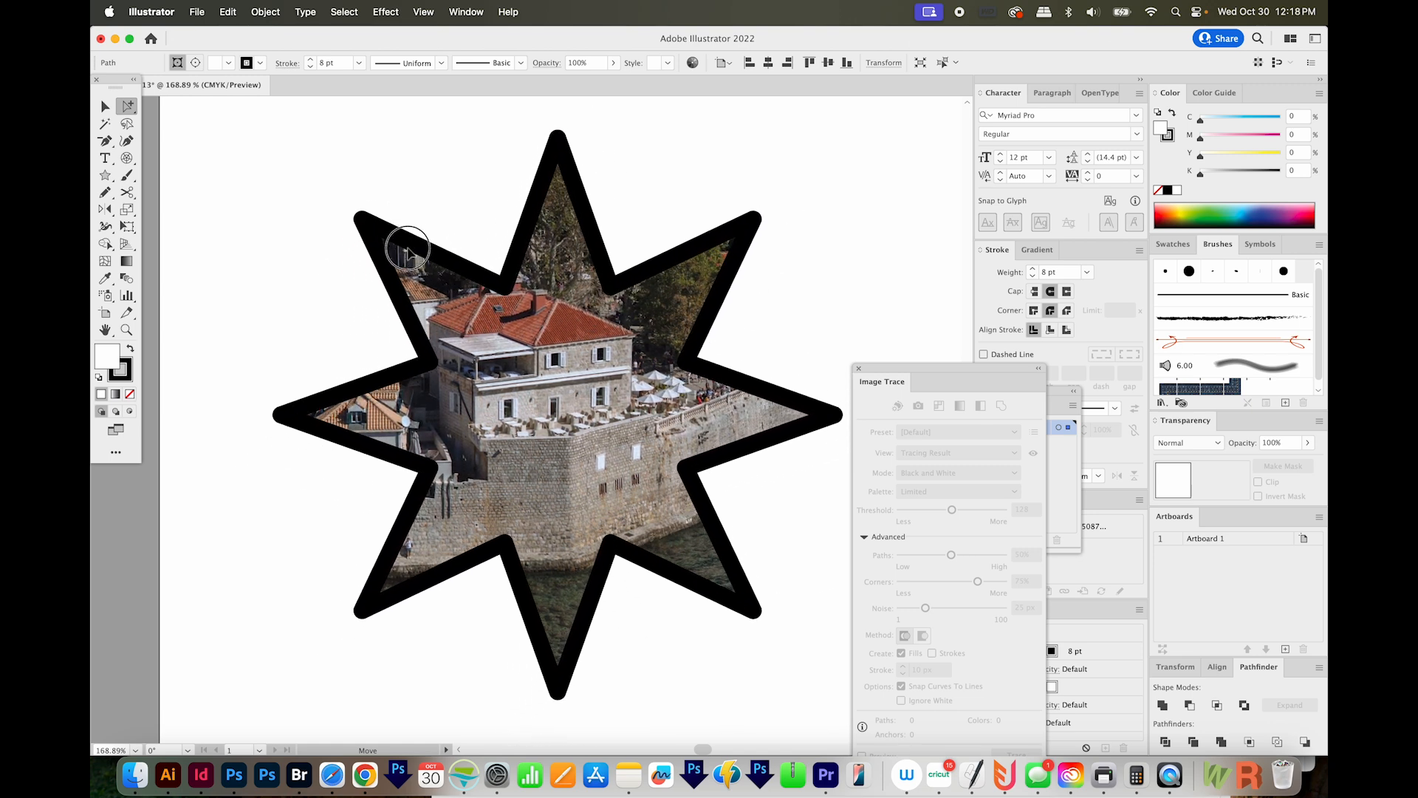
click(266, 12)
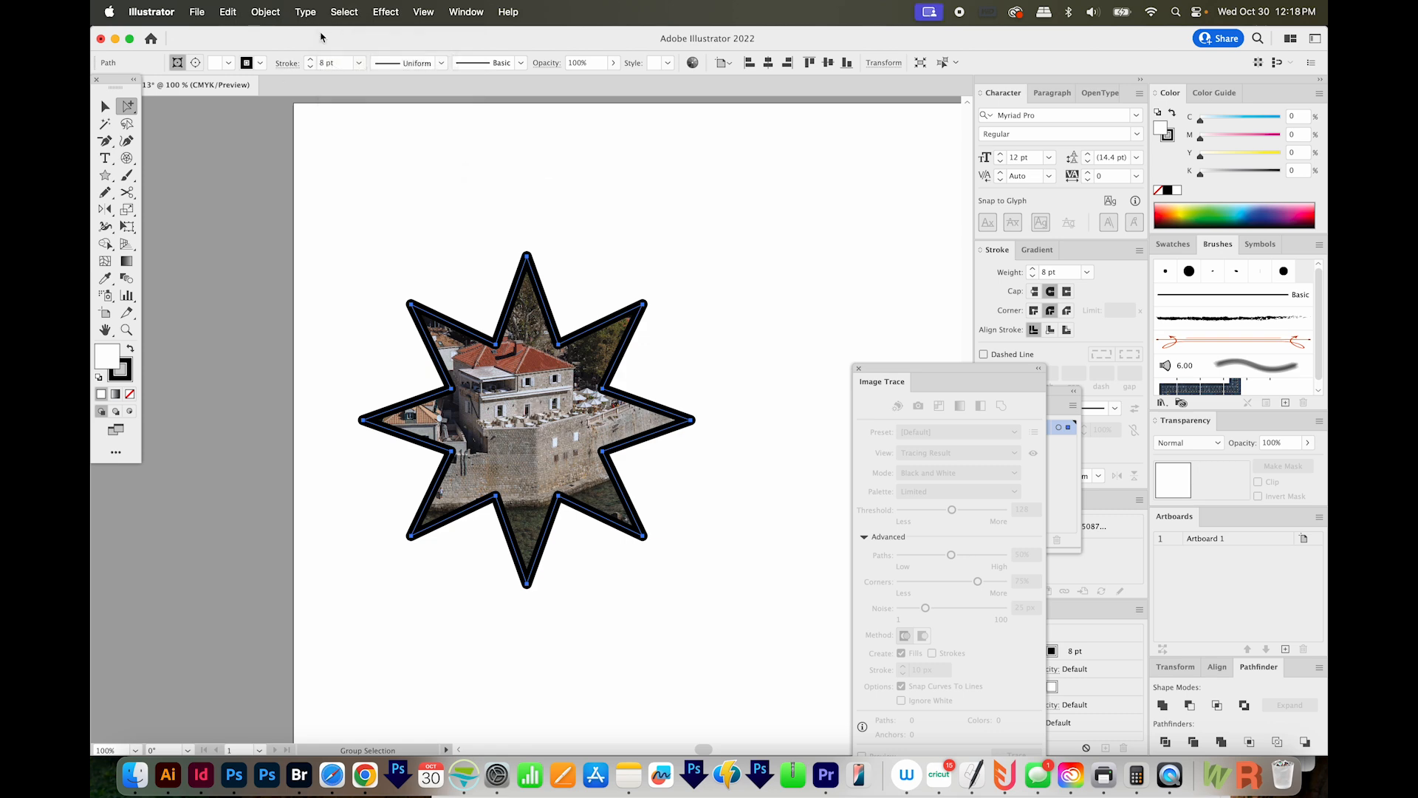
- Use the Object menu while setting up the raindrop group over the town photo
click(266, 11)
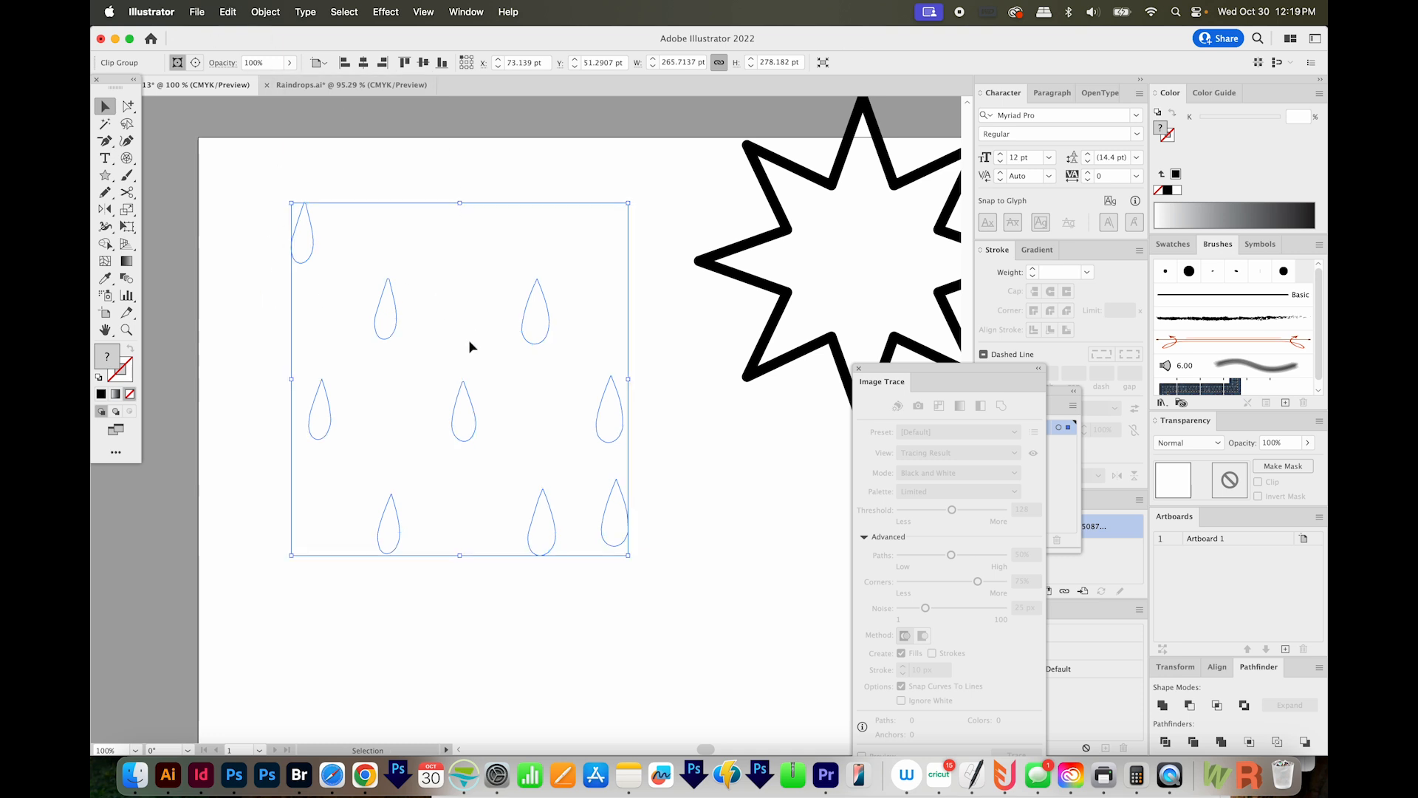
mouse_move(715, 588)
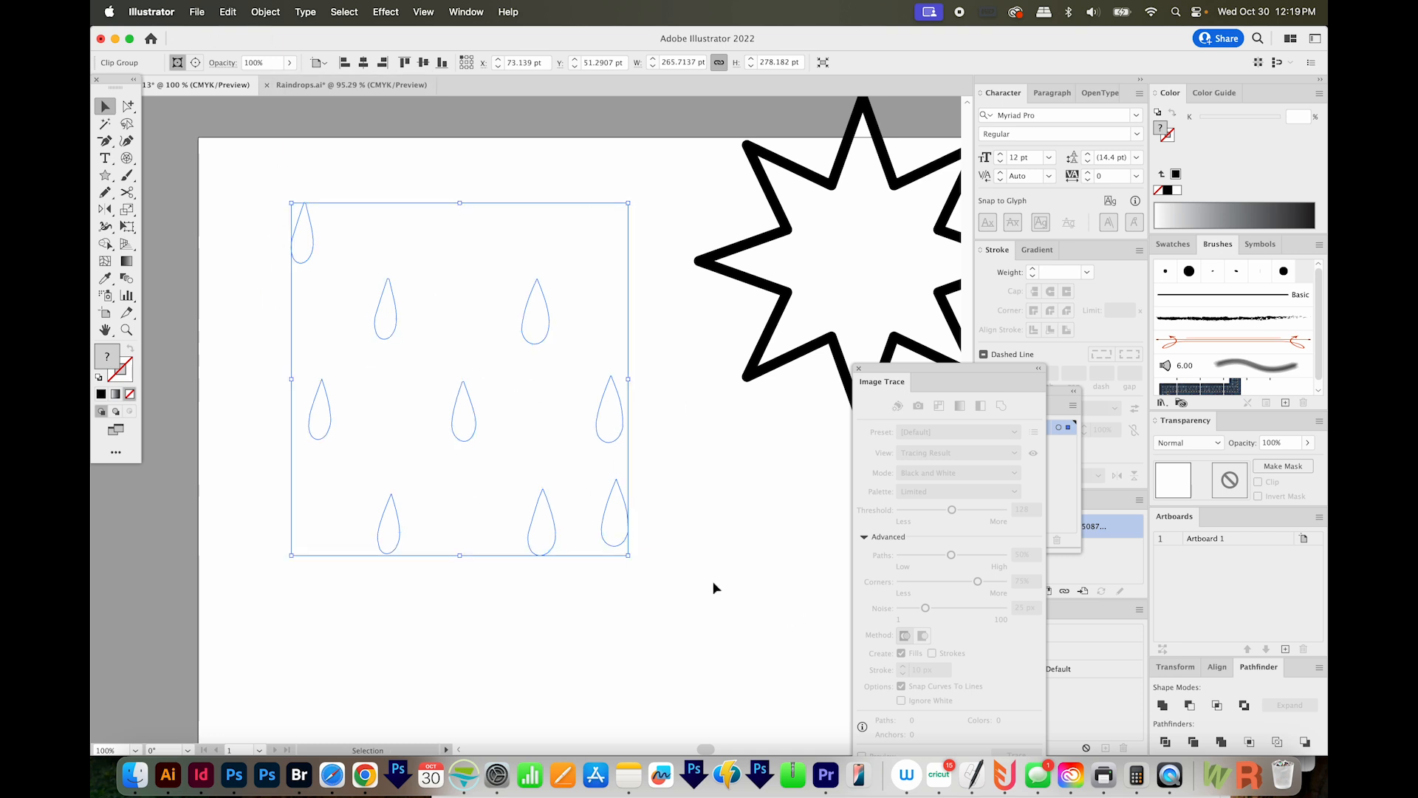
mouse_move(688, 588)
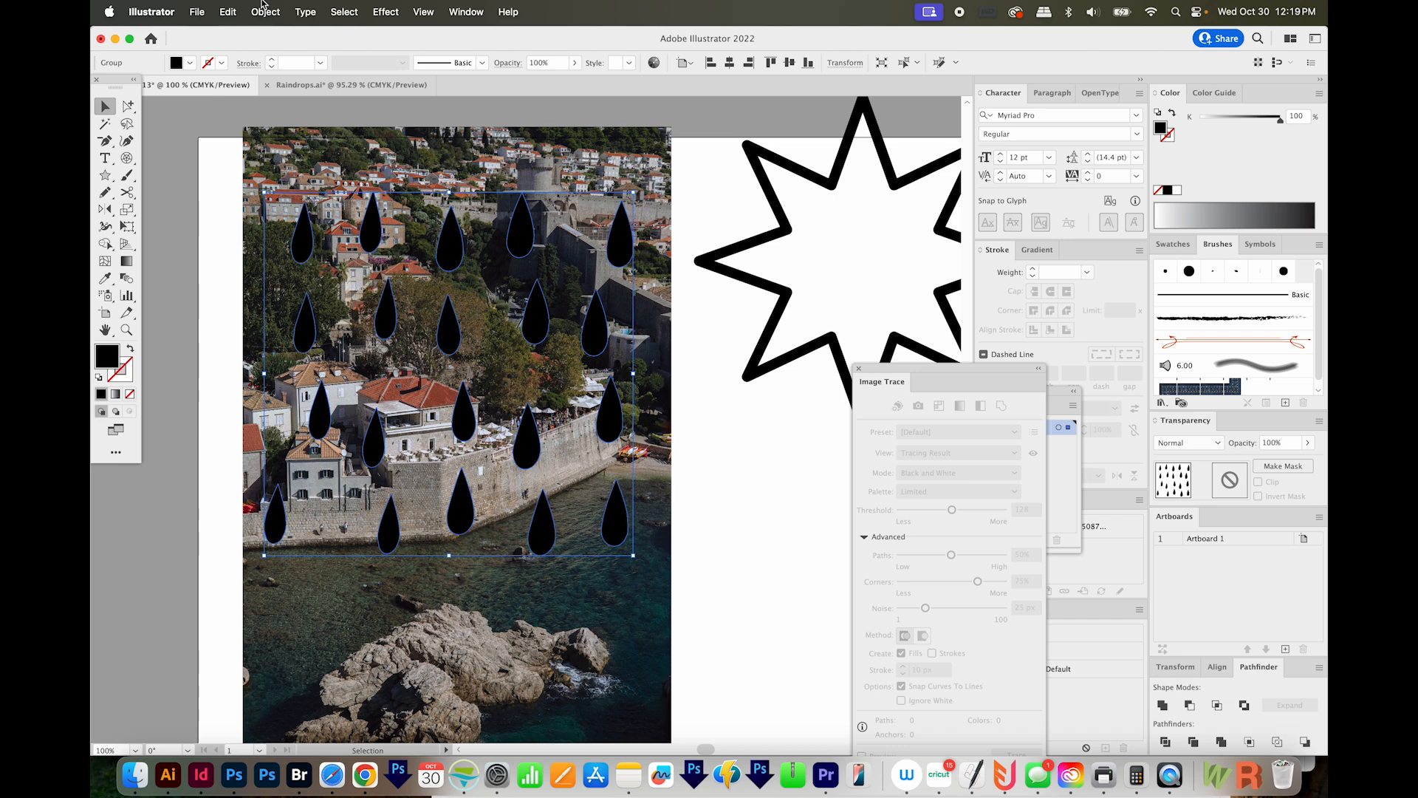
- Make the black raindrops into one compound path with Object > Compound Path > Make
click(266, 12)
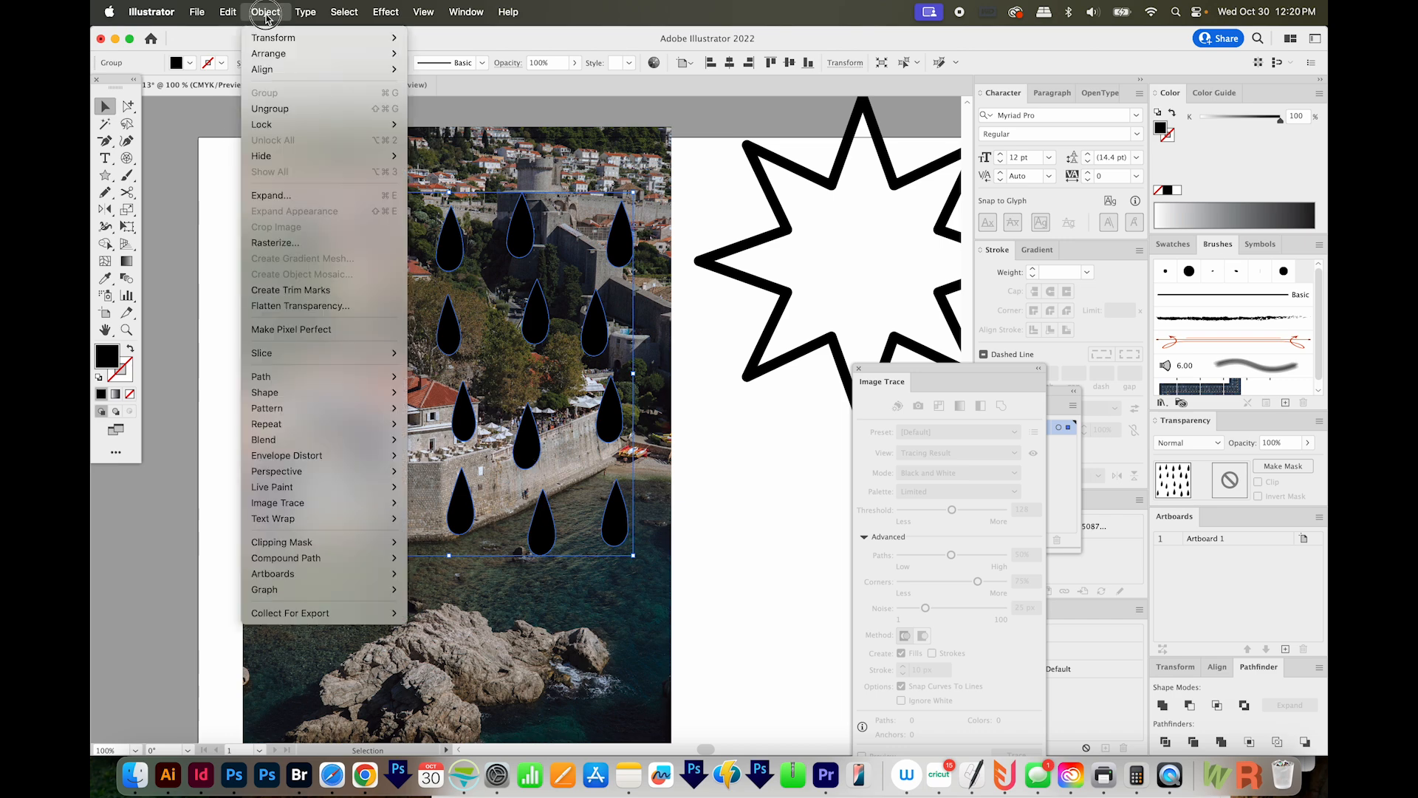
mouse_move(286, 557)
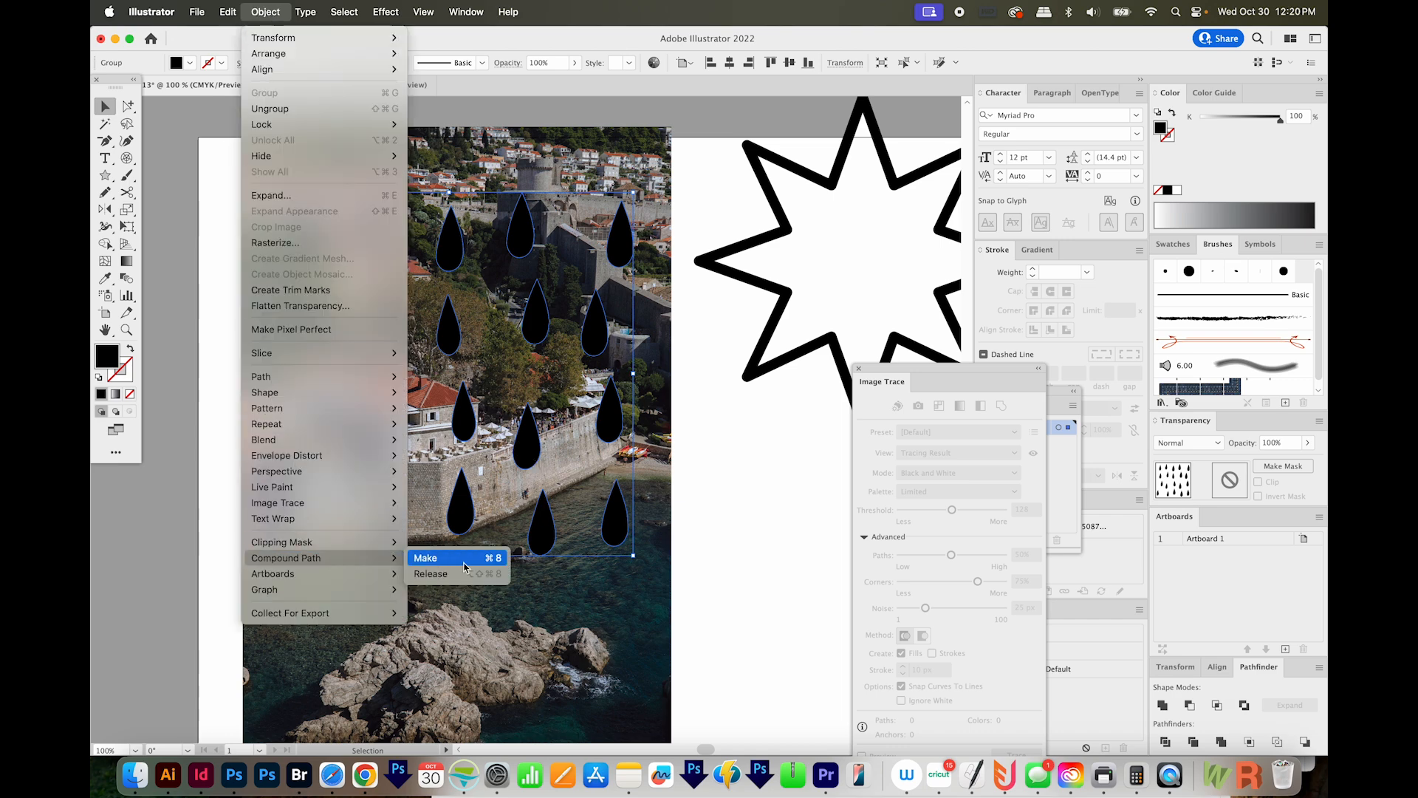
click(425, 559)
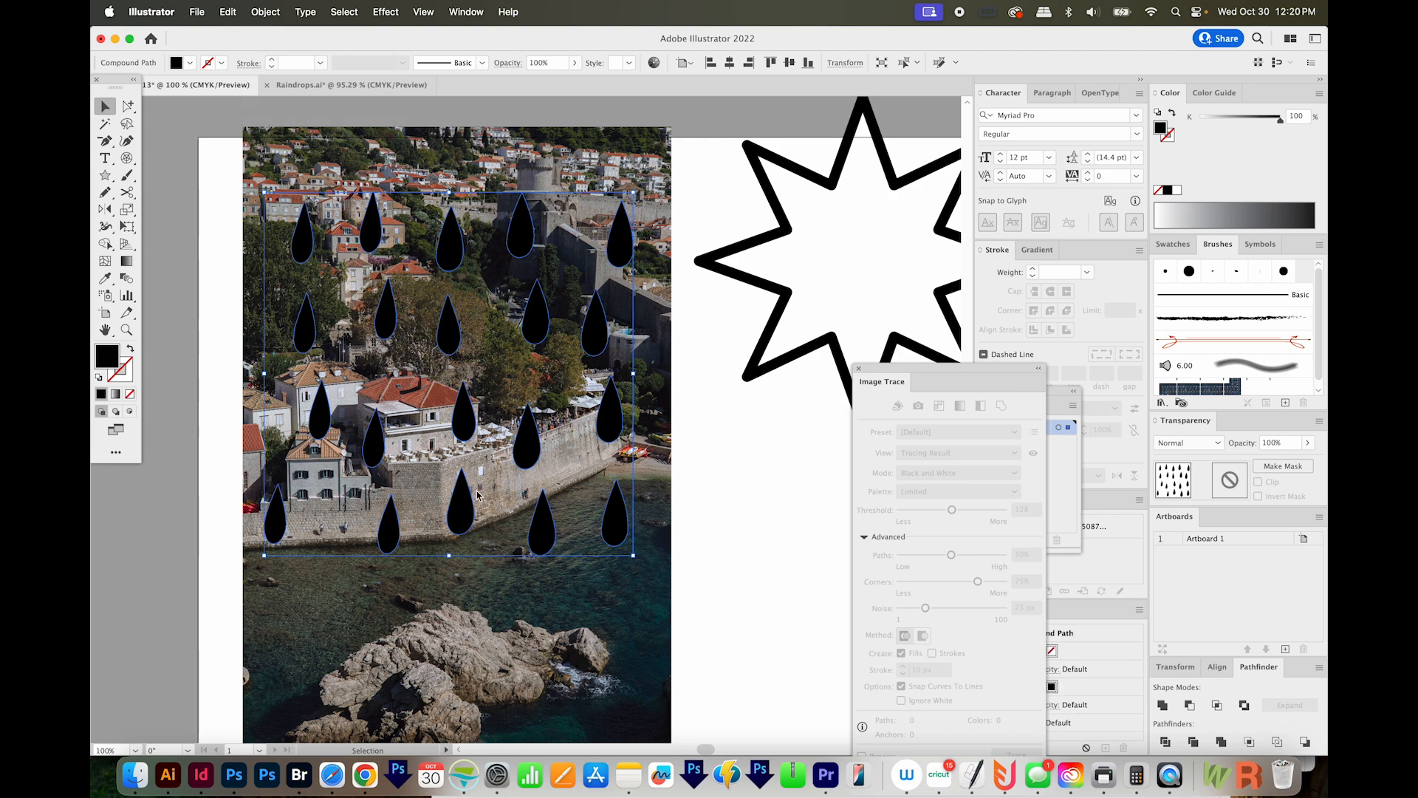
mouse_move(344, 642)
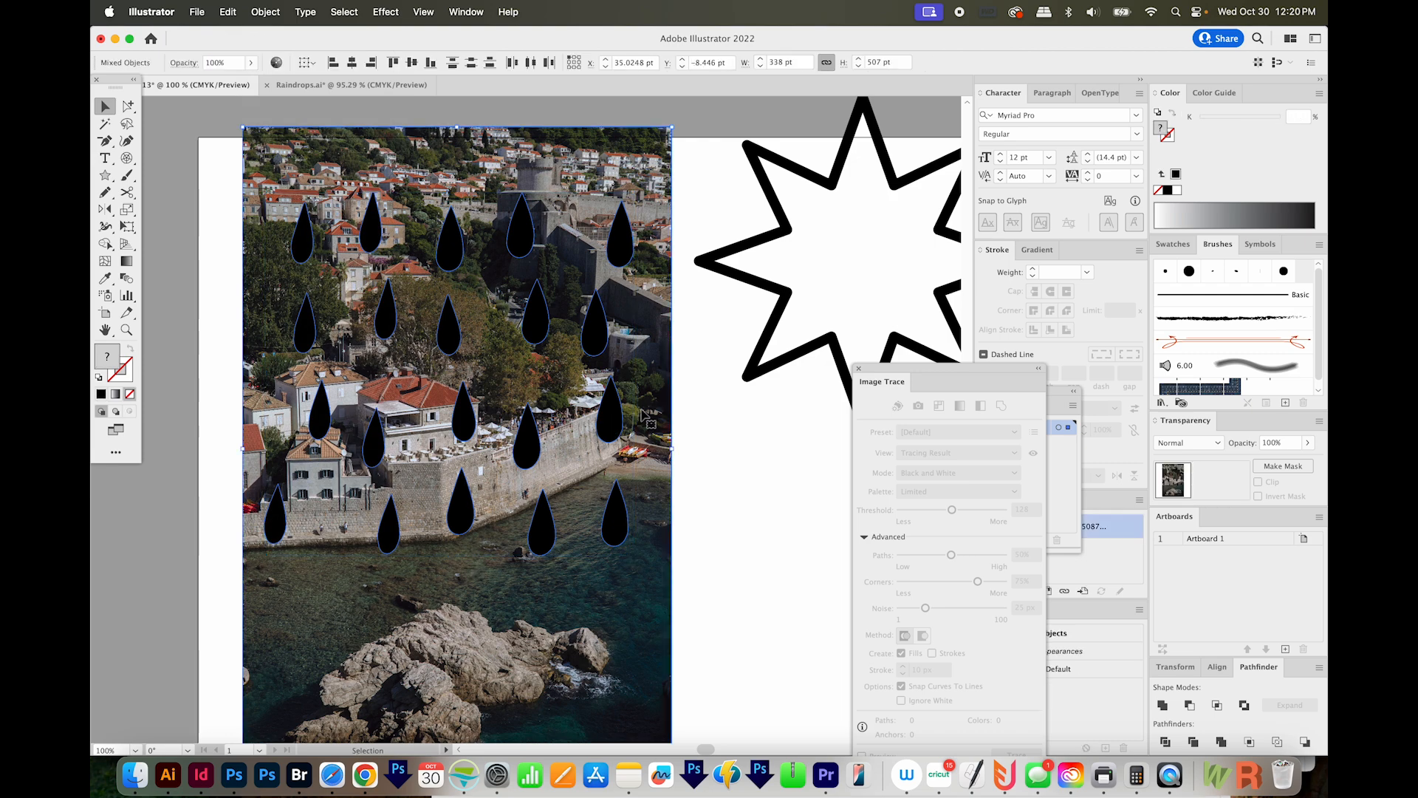
mouse_move(603, 418)
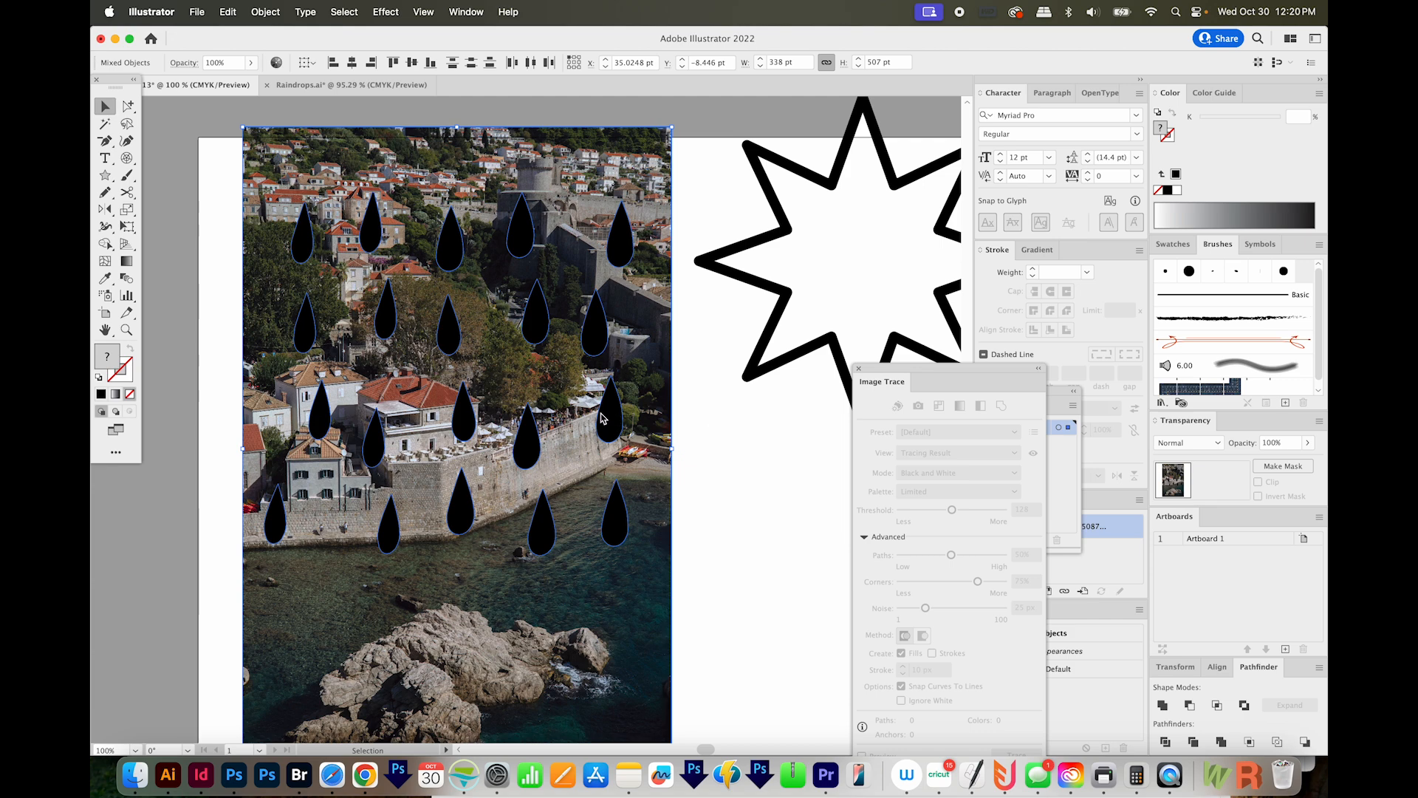